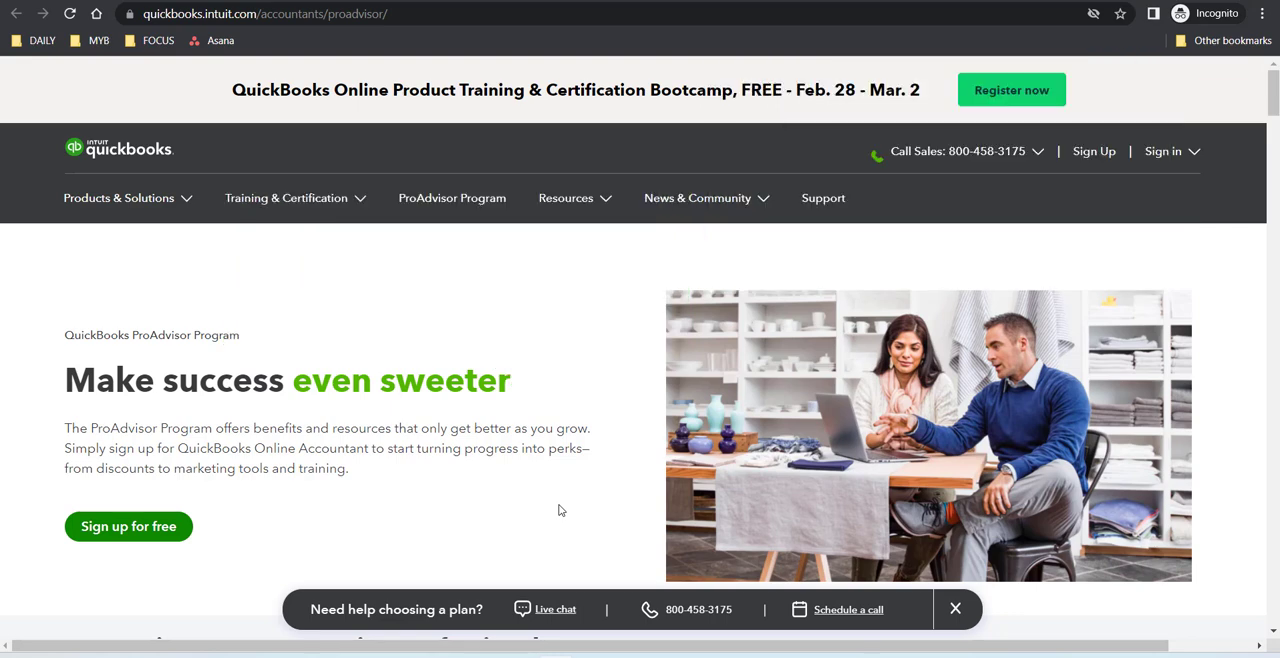
pyautogui.moveTo(857, 498)
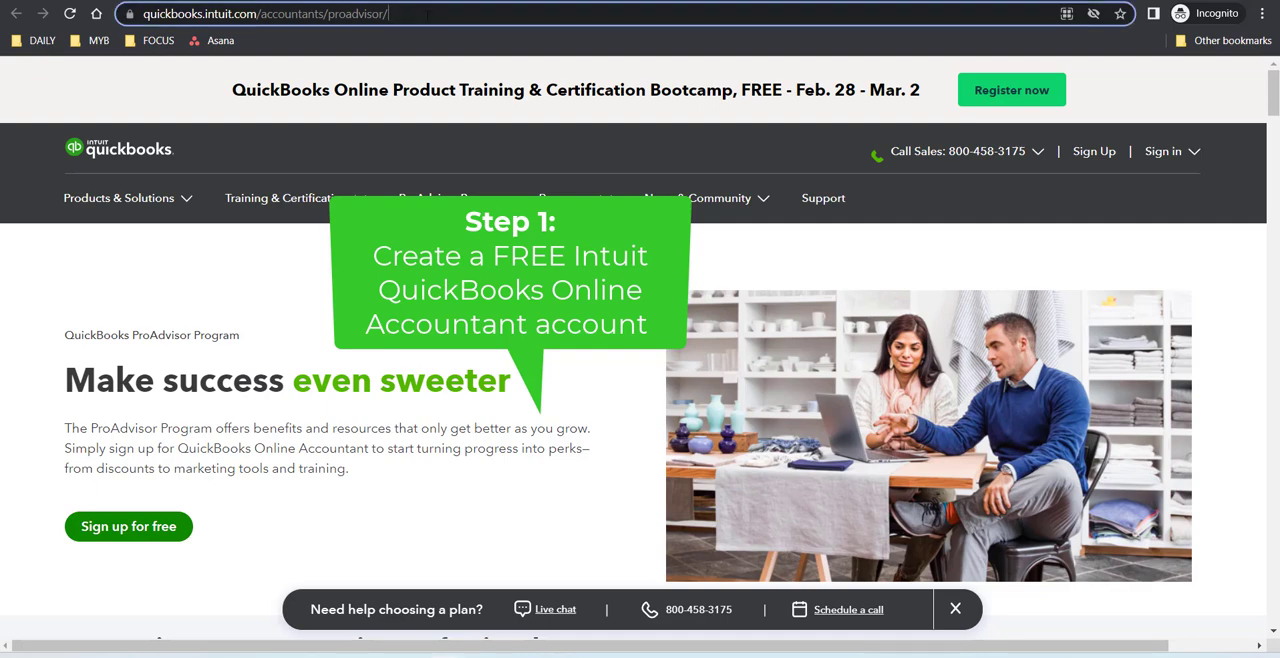
# Step: Try the Online Accountant sign-up form, then switch to Intuit sign-in and focus Email or User ID
pyautogui.click(265, 13)
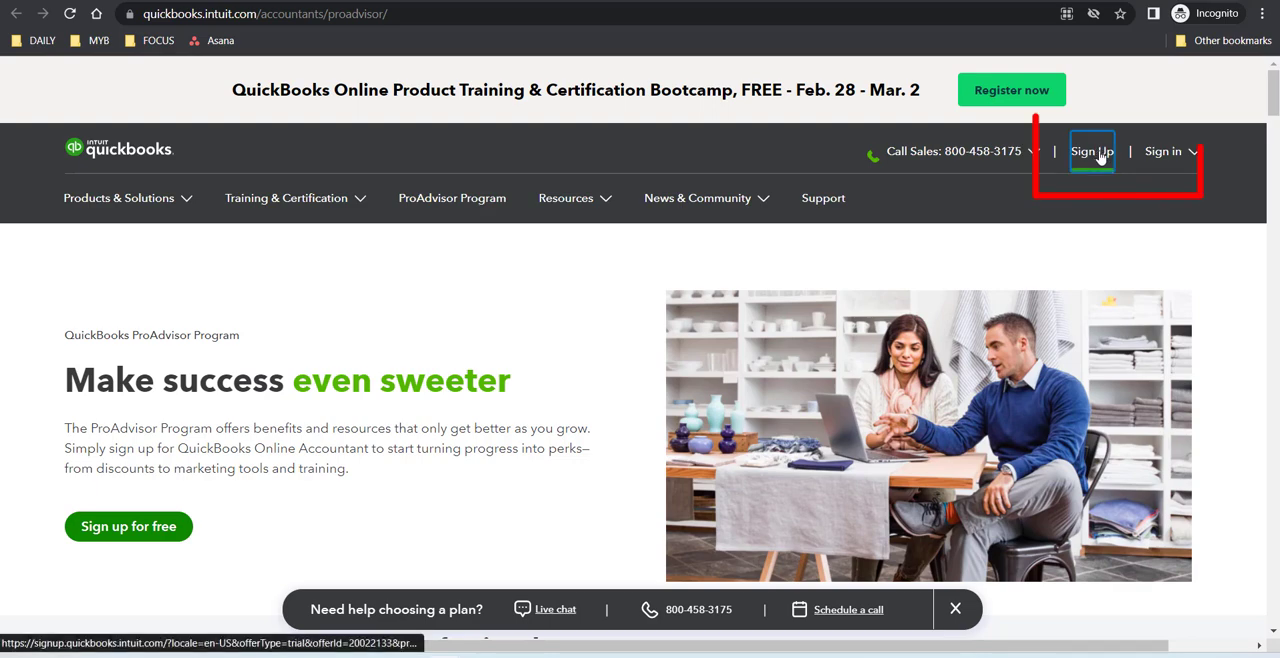
pyautogui.click(1091, 151)
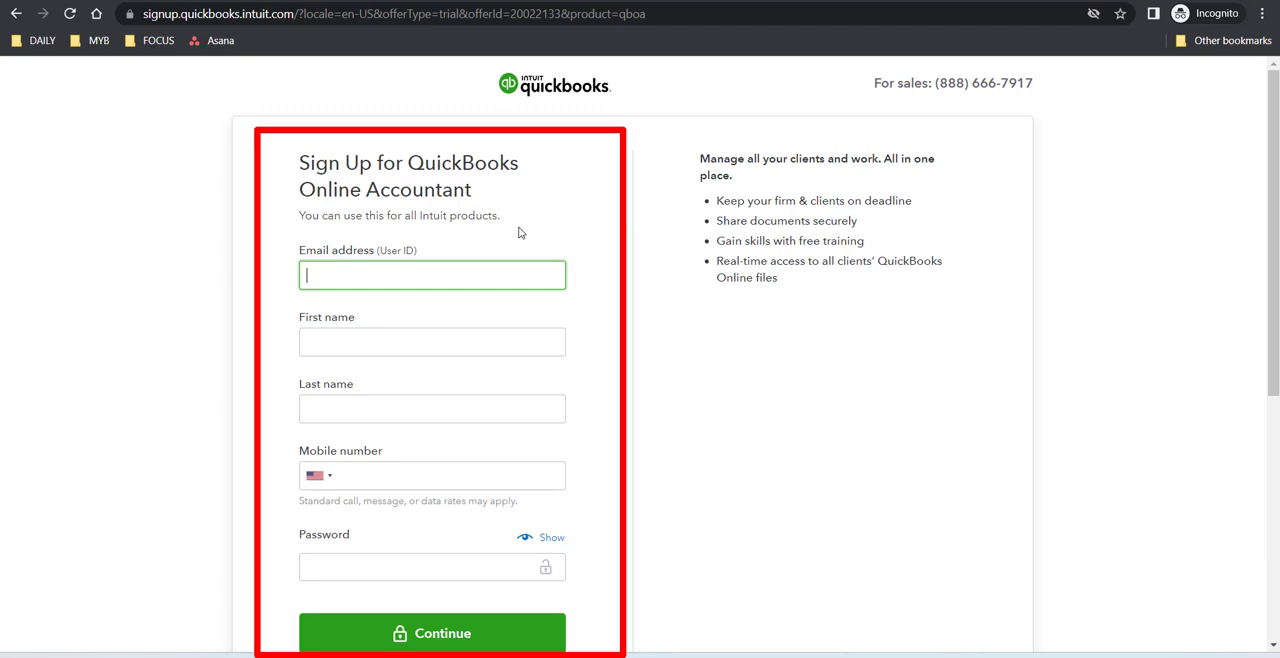
pyautogui.moveTo(413, 296)
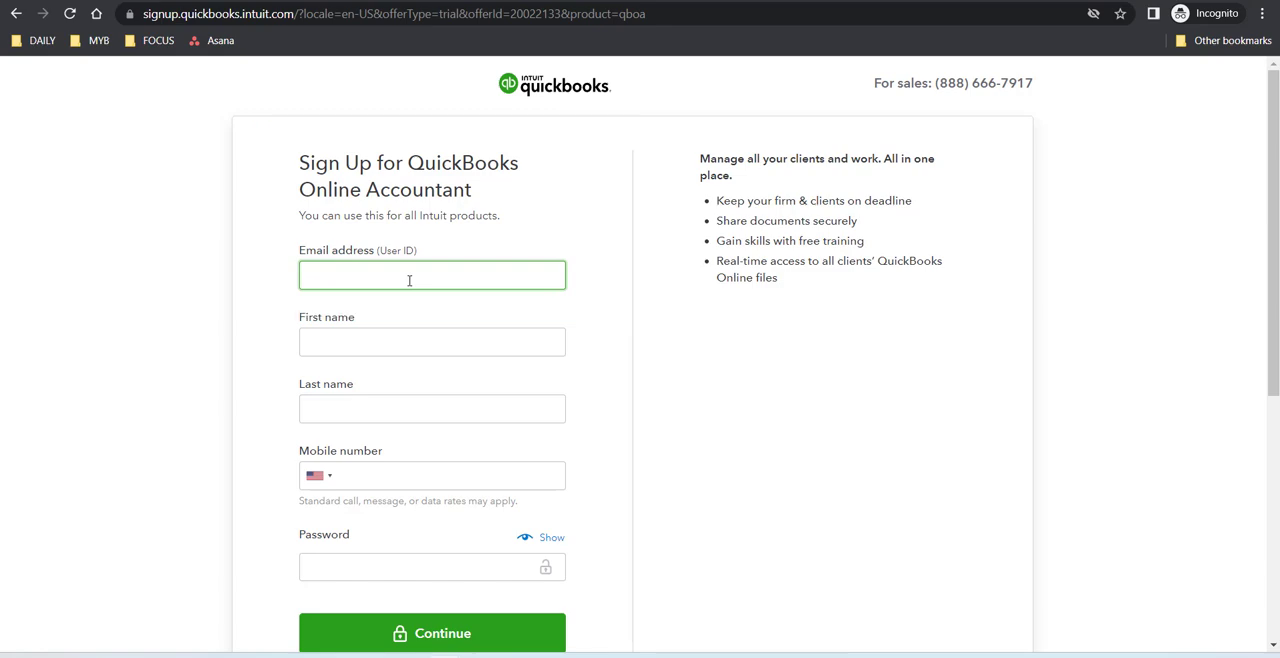
pyautogui.click(432, 275)
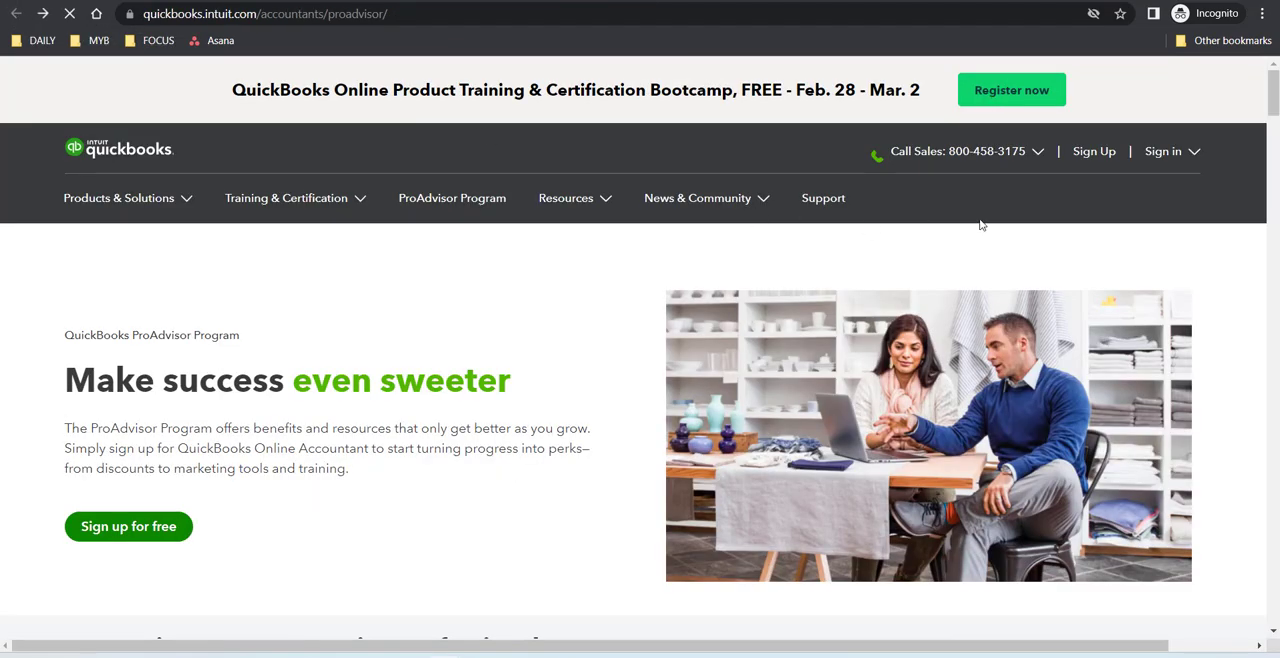
pyautogui.click(1163, 151)
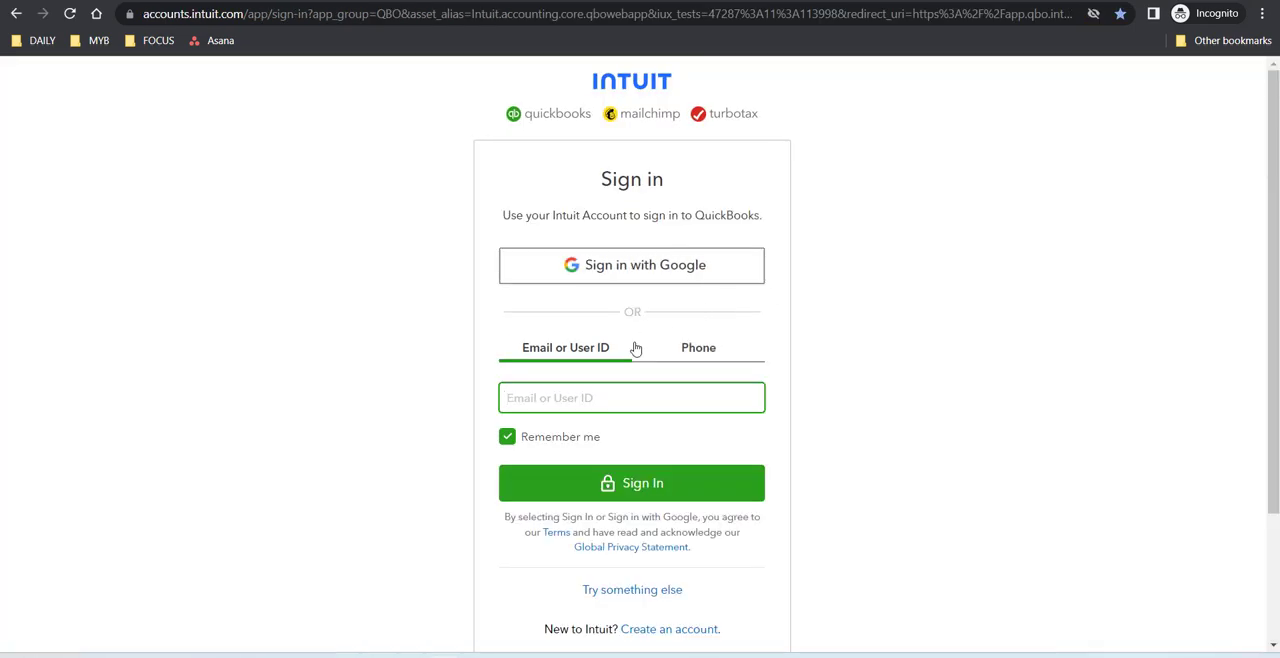
pyautogui.moveTo(648, 384)
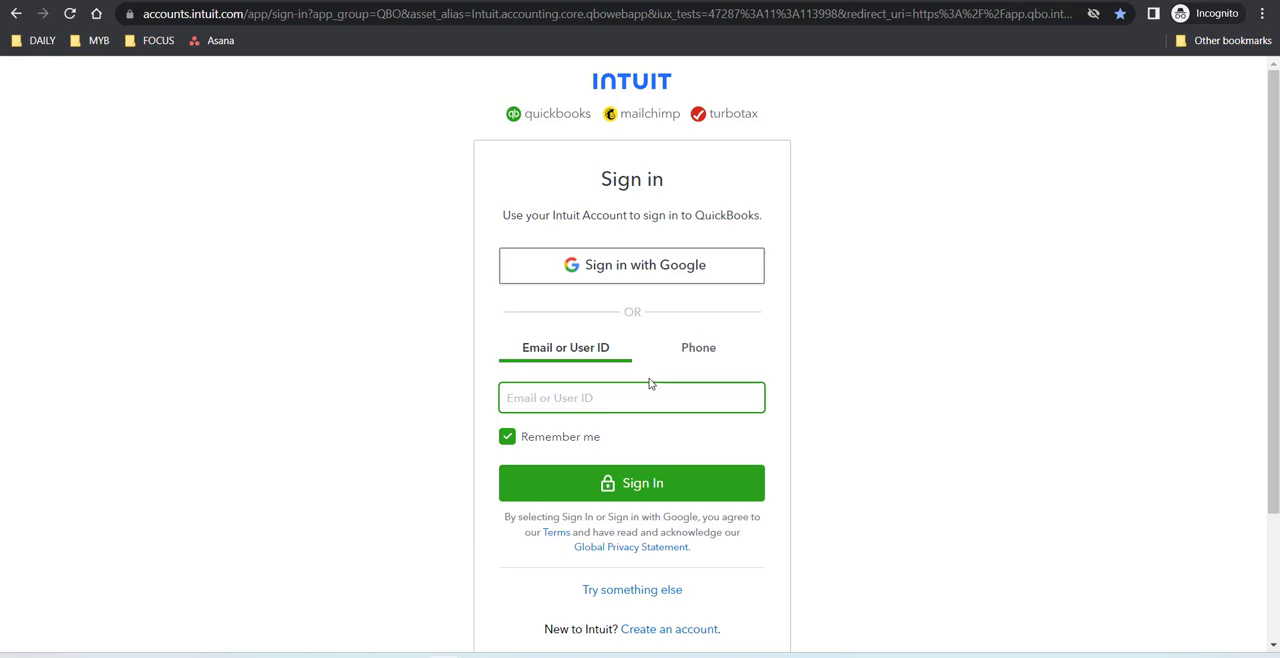
pyautogui.click(631, 397)
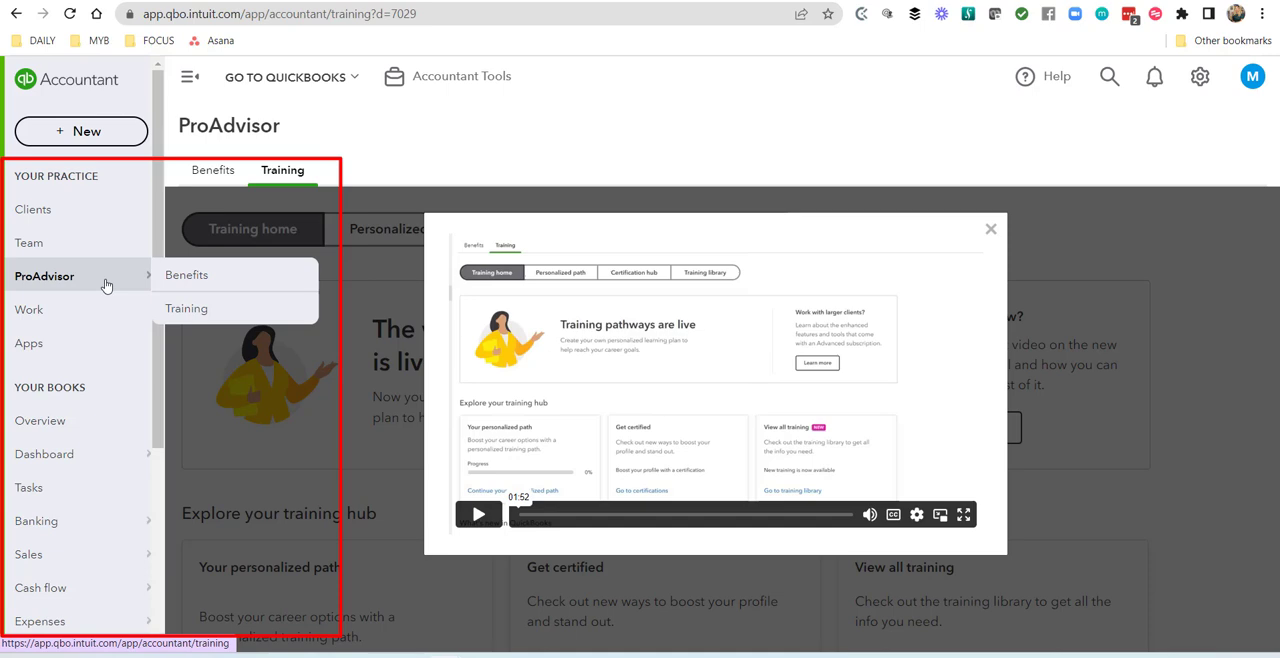
pyautogui.moveTo(87, 289)
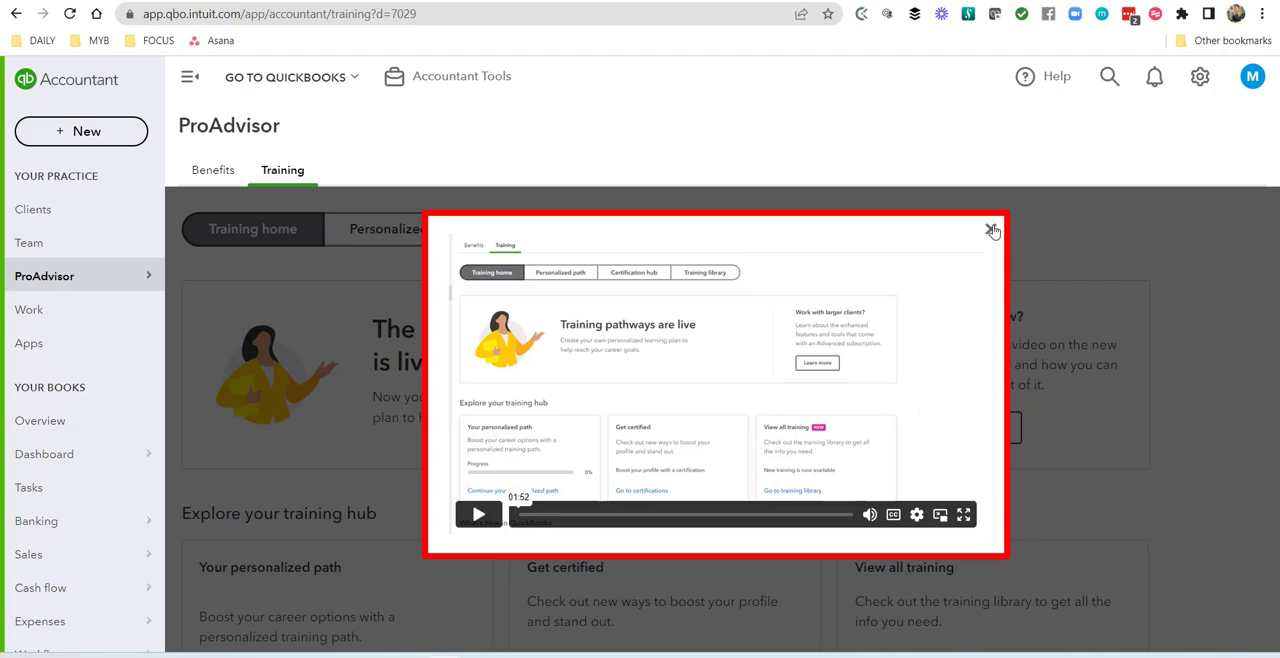
# Step: Close the training portal intro video overlay on the ProAdvisor Training home page
pyautogui.click(992, 231)
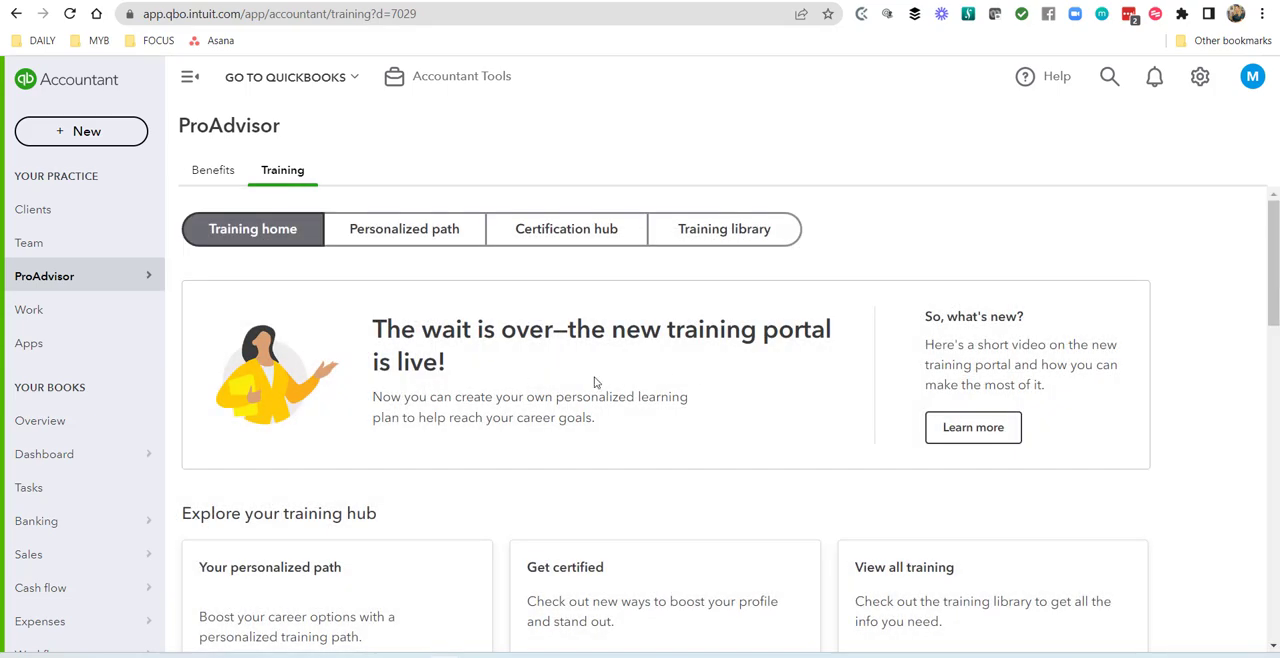
pyautogui.moveTo(841, 434)
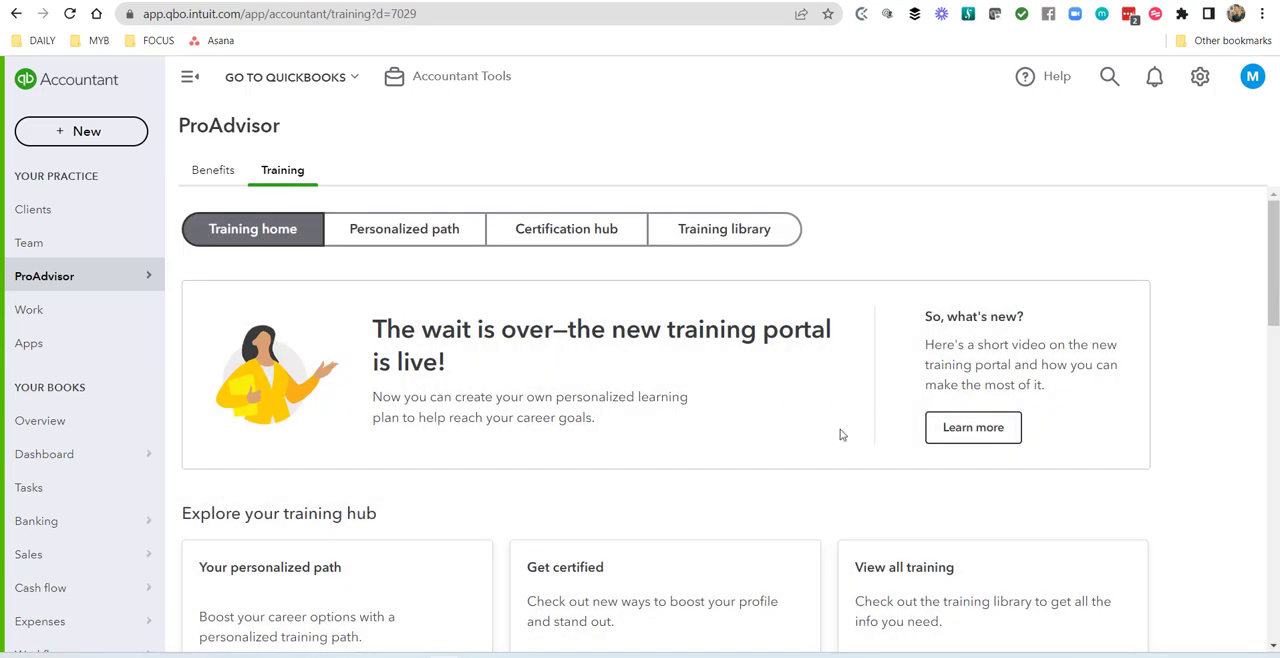
pyautogui.moveTo(846, 372)
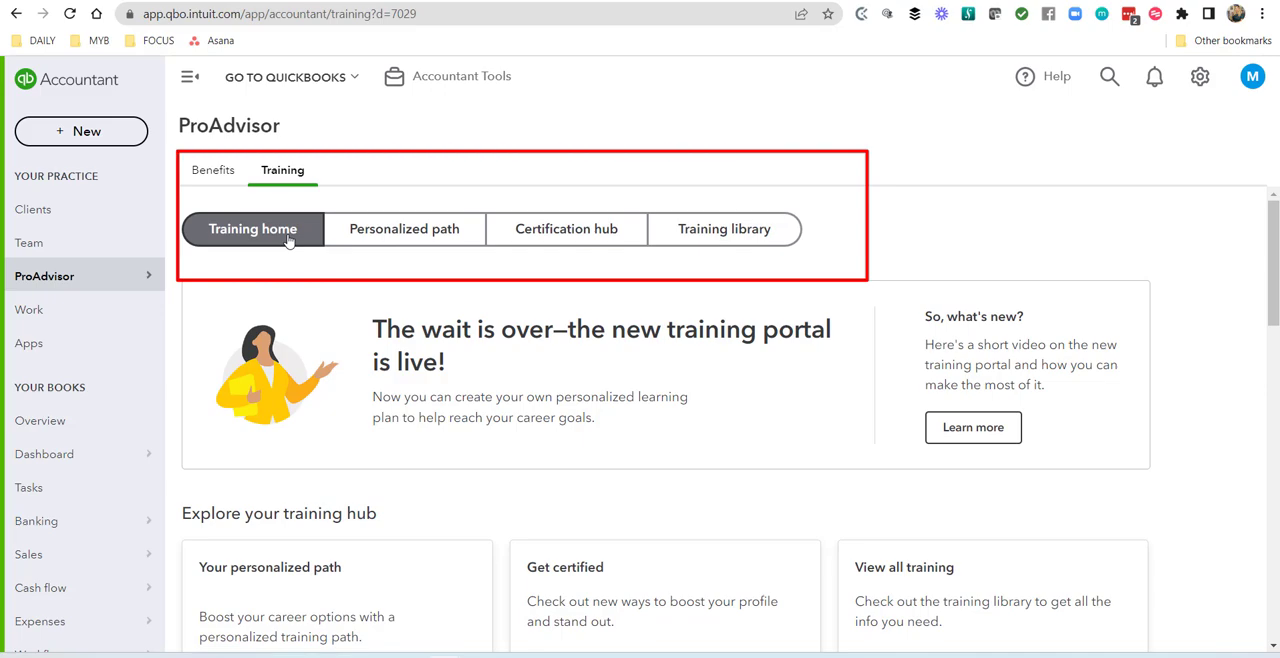
# Step: View the Personalized path, scroll the Certification hub prep steps, then open the Training library
pyautogui.scroll(-3)
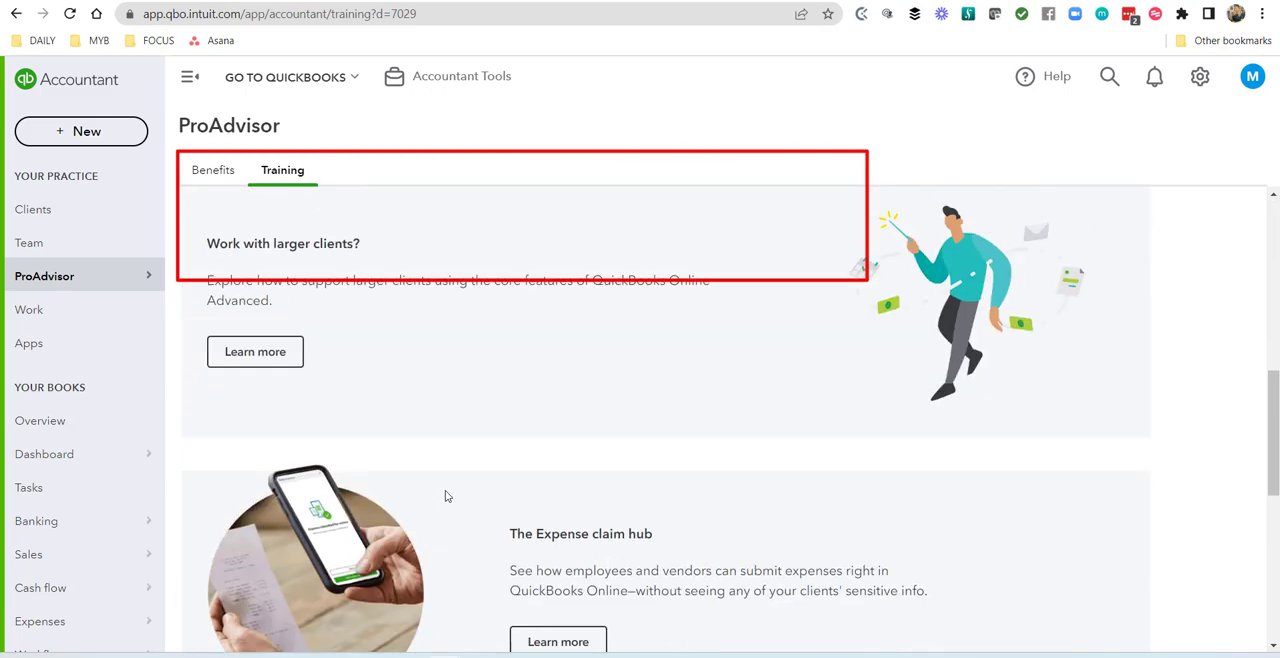
pyautogui.click(405, 228)
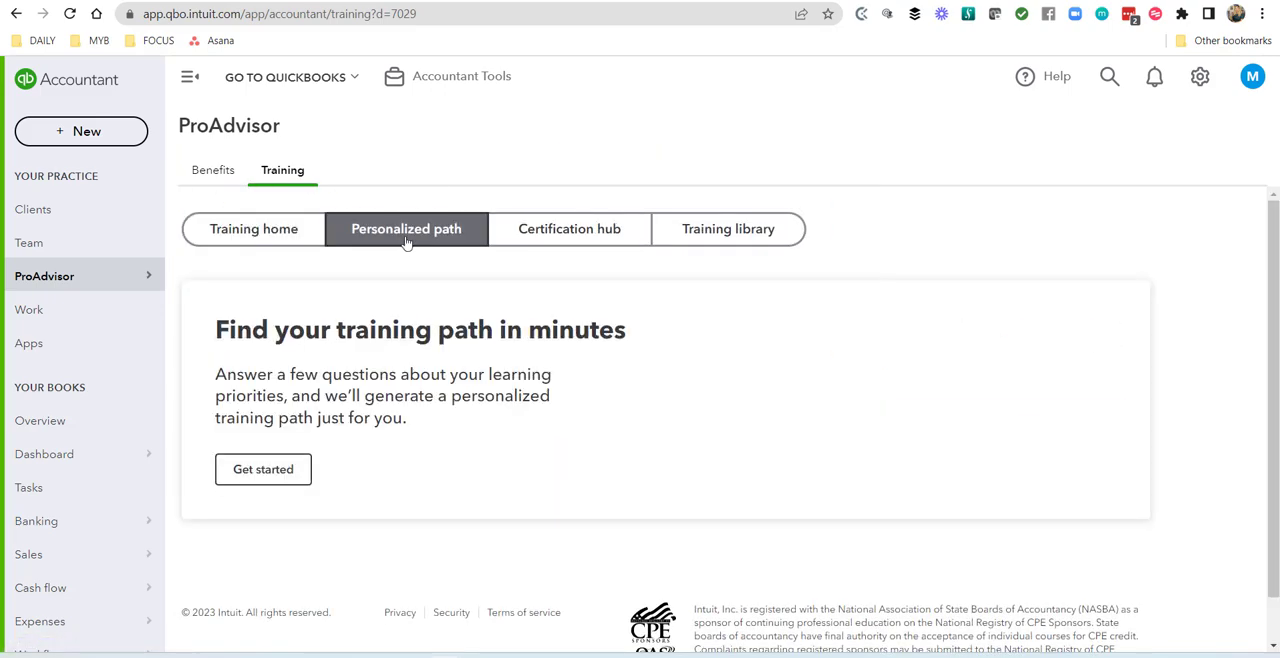
pyautogui.click(567, 228)
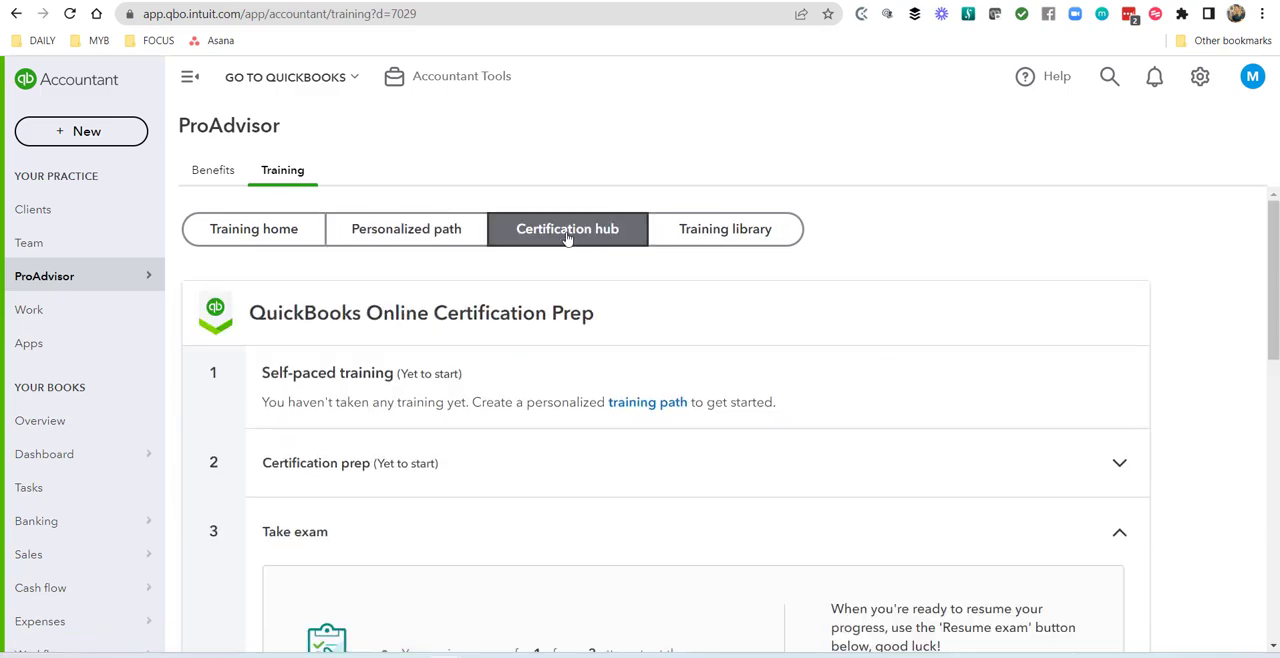
pyautogui.scroll(-3)
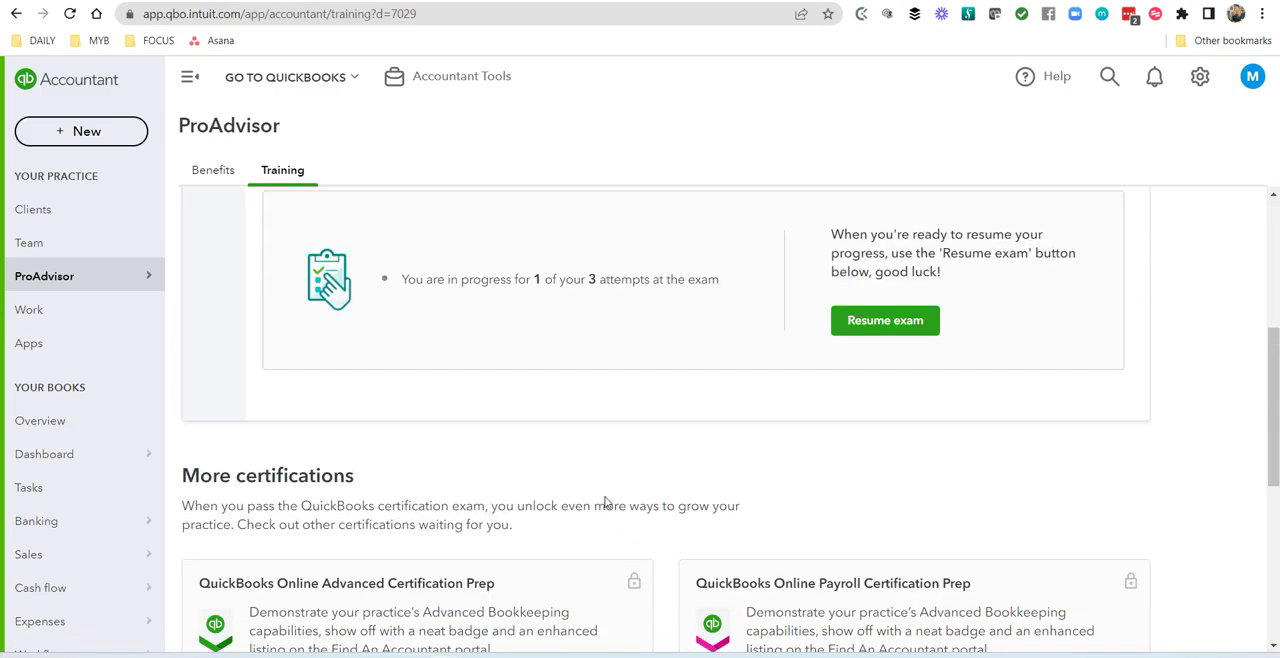
pyautogui.click(726, 228)
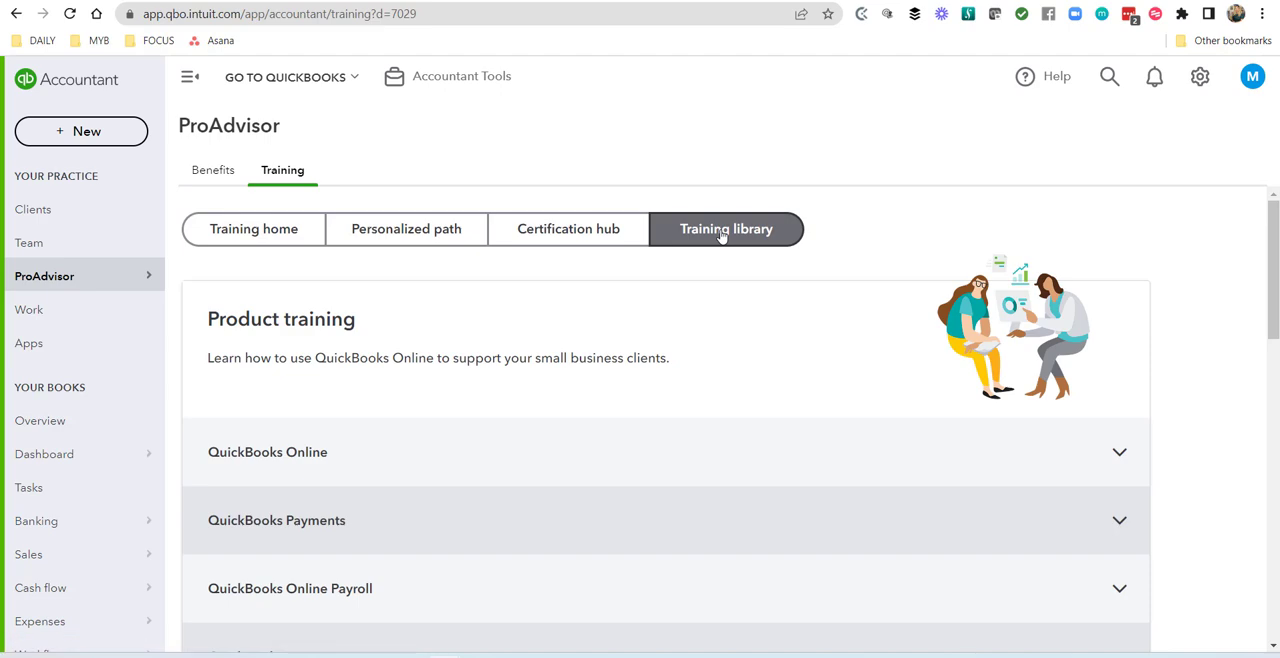
pyautogui.moveTo(541, 365)
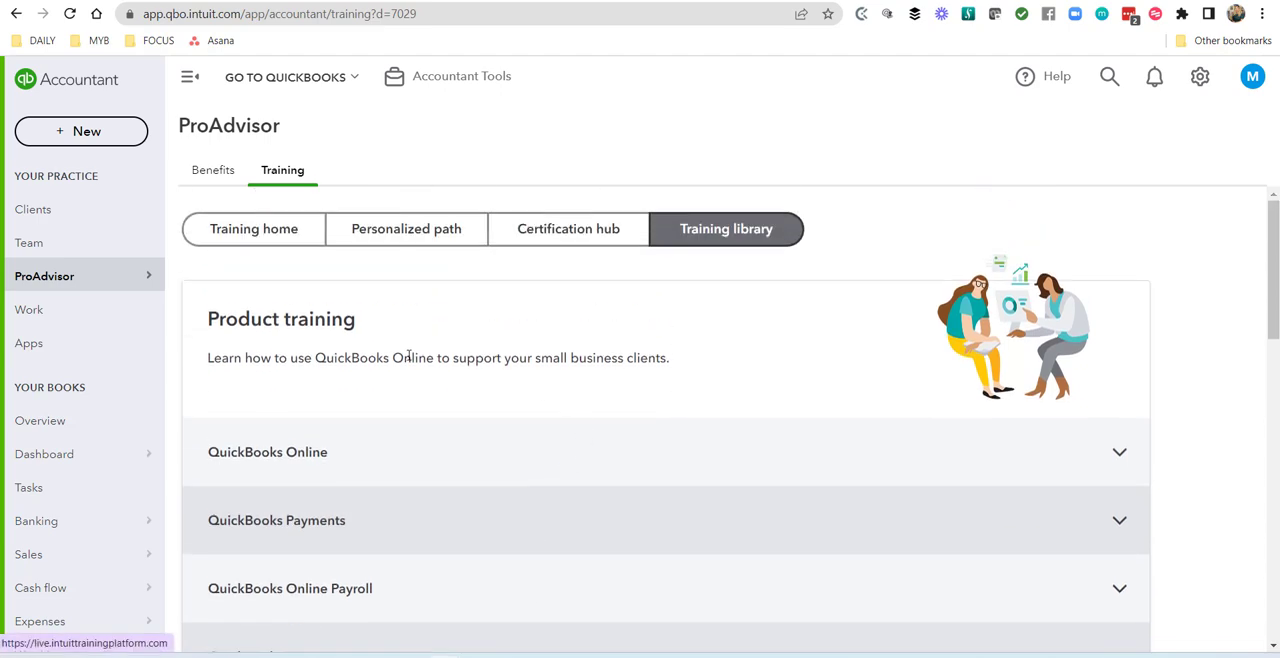
pyautogui.moveTo(700, 415)
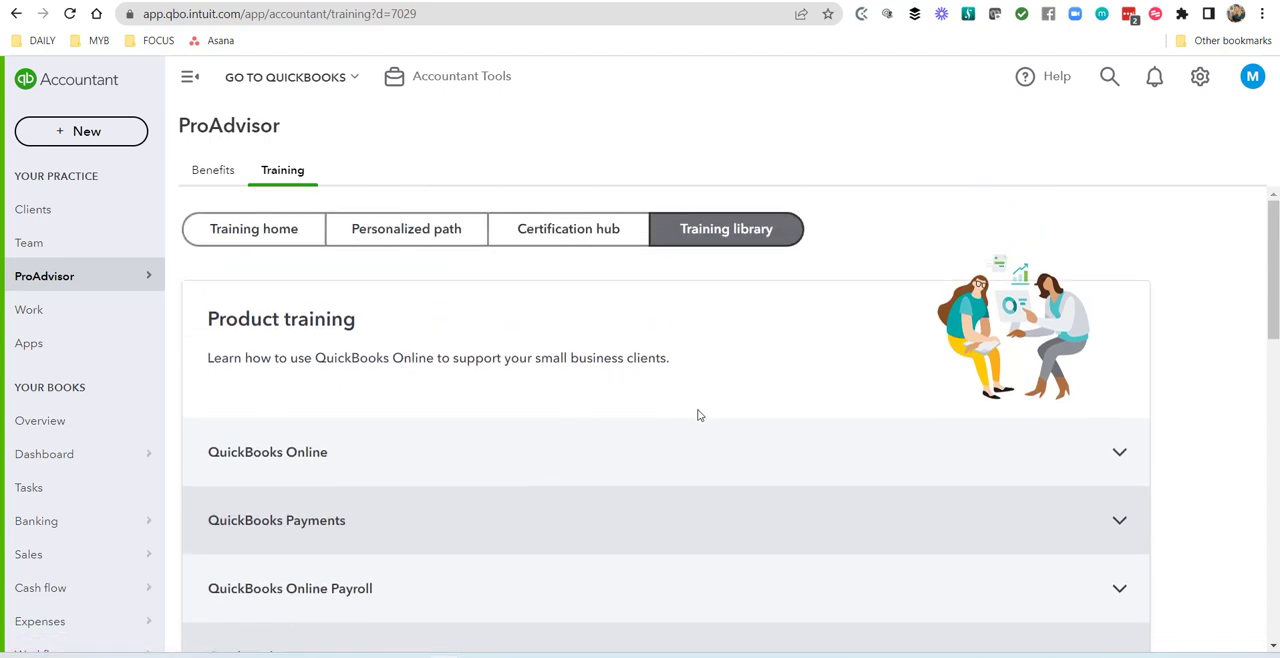
pyautogui.moveTo(253, 229)
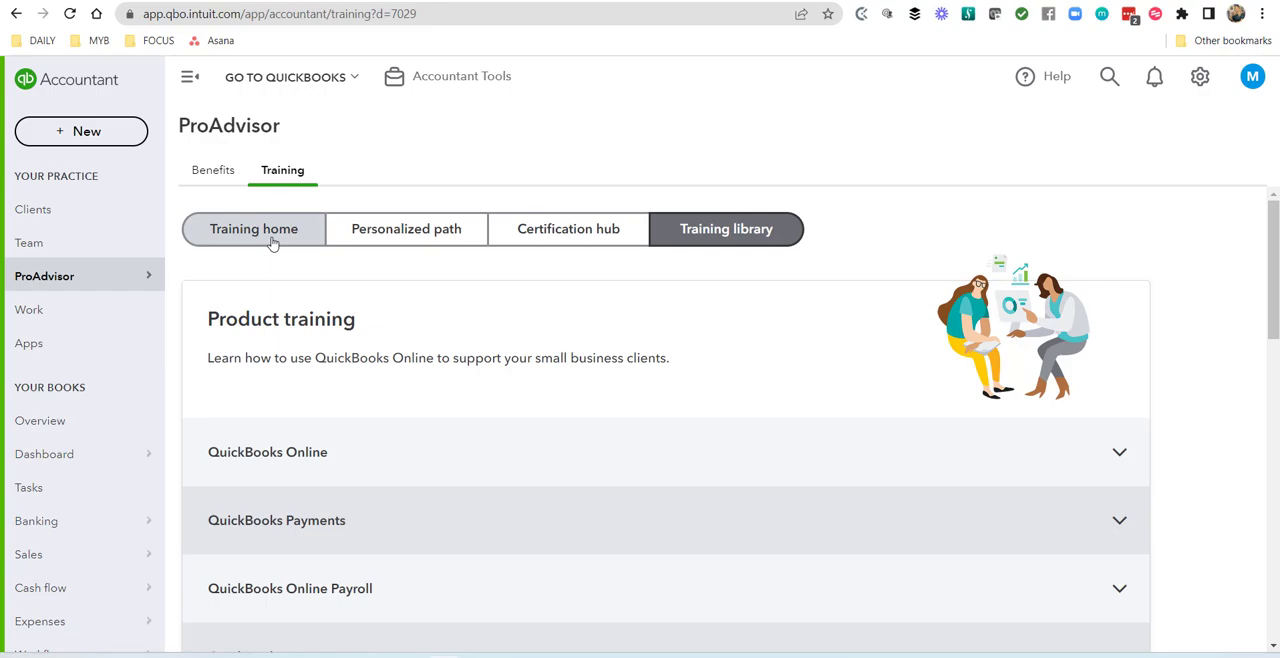
pyautogui.moveTo(277, 240)
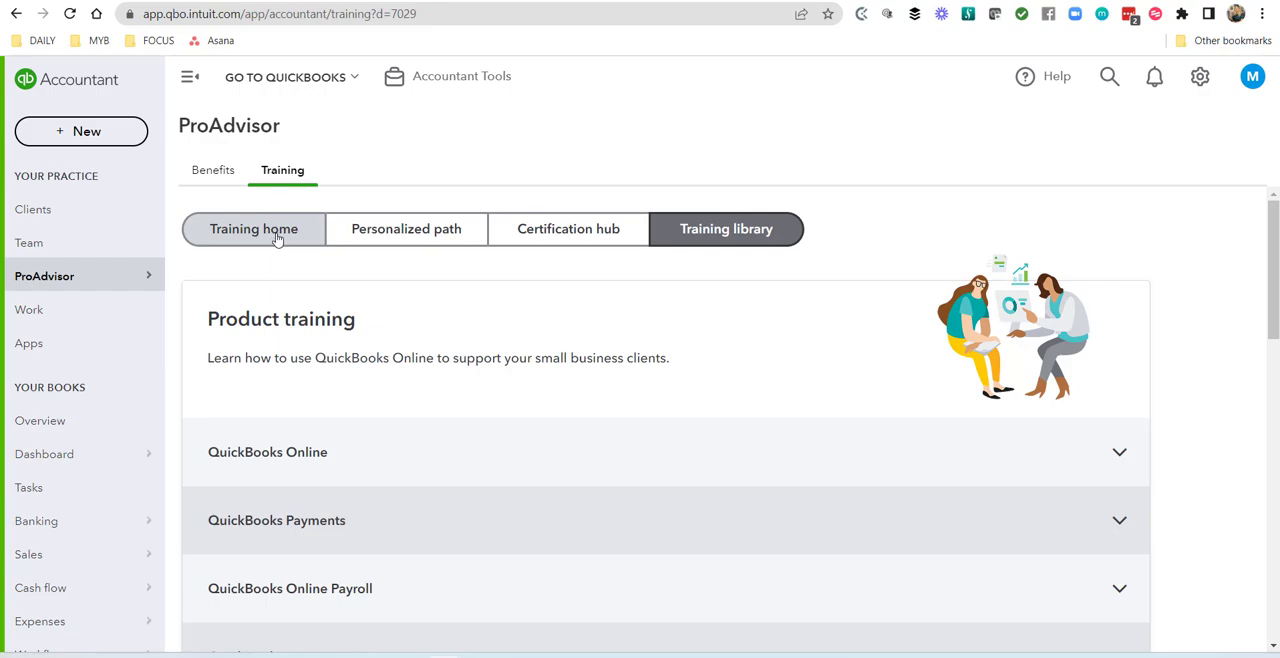
pyautogui.click(253, 228)
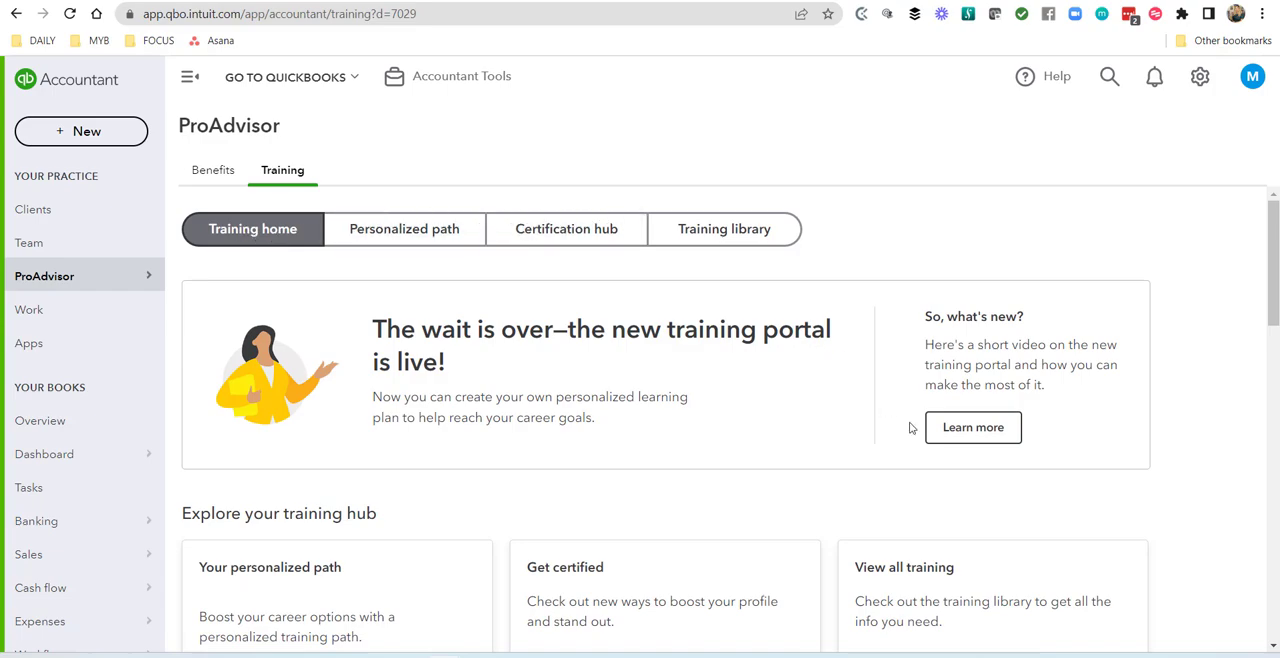
pyautogui.click(972, 427)
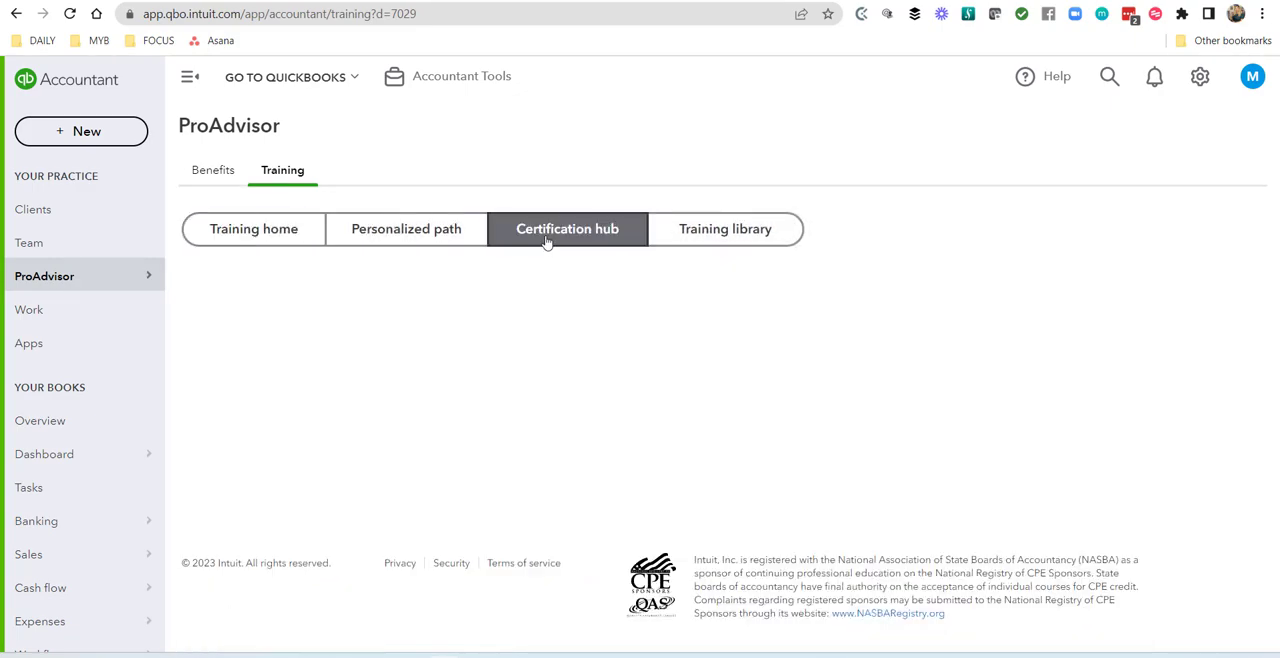
pyautogui.click(567, 228)
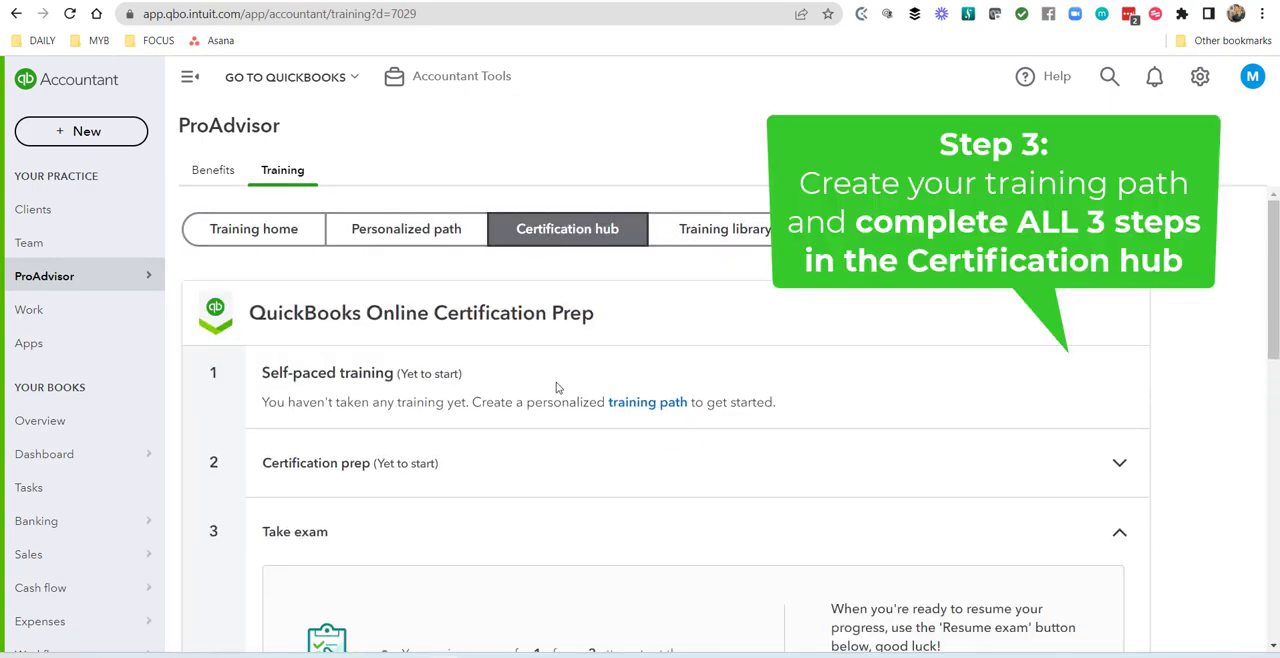
pyautogui.moveTo(295, 458)
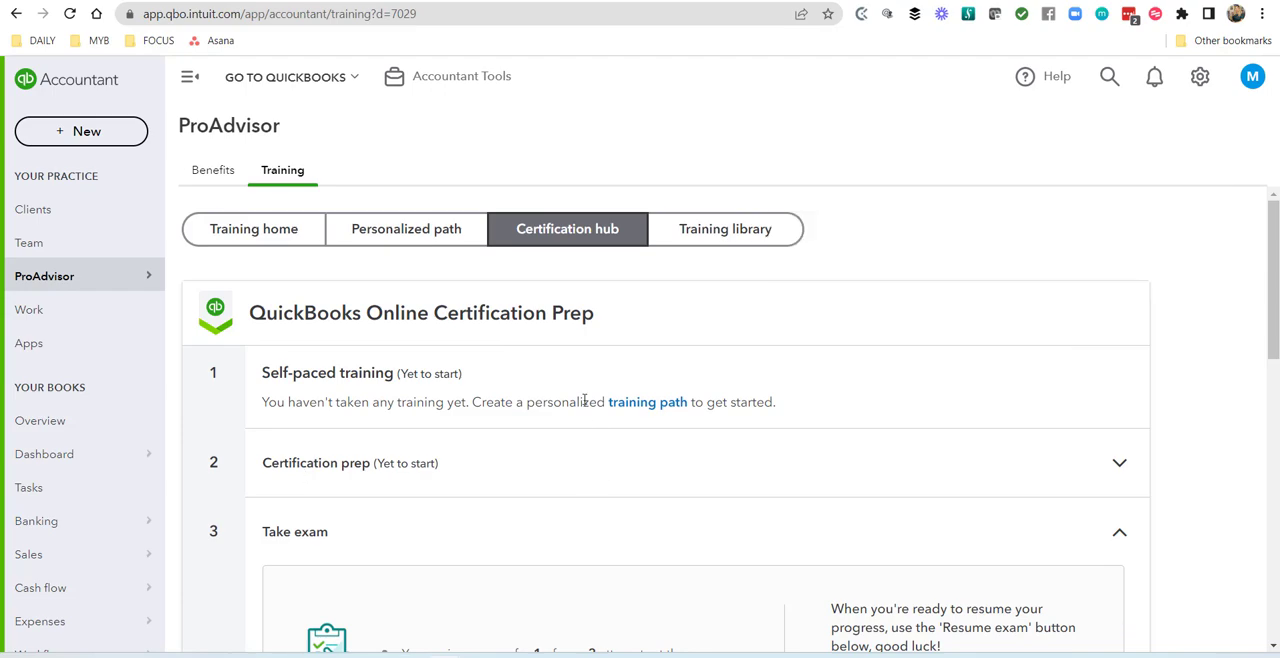
pyautogui.scroll(-3)
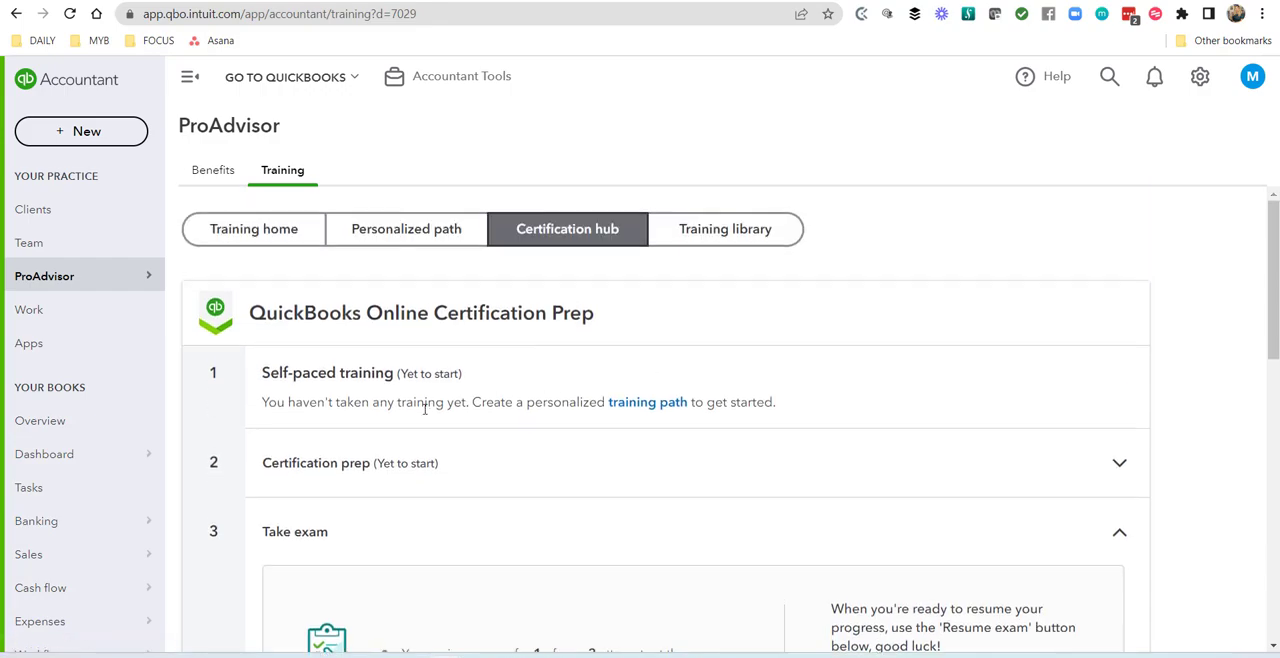
pyautogui.moveTo(430, 350)
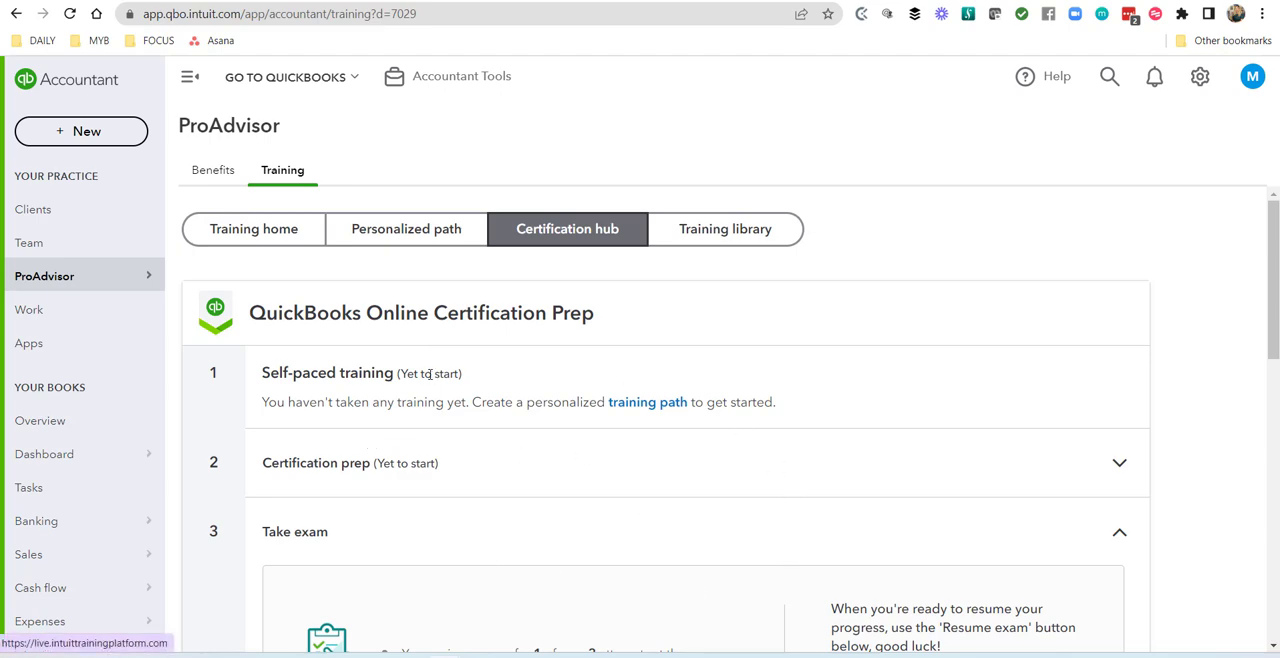
pyautogui.doubleClick(430, 373)
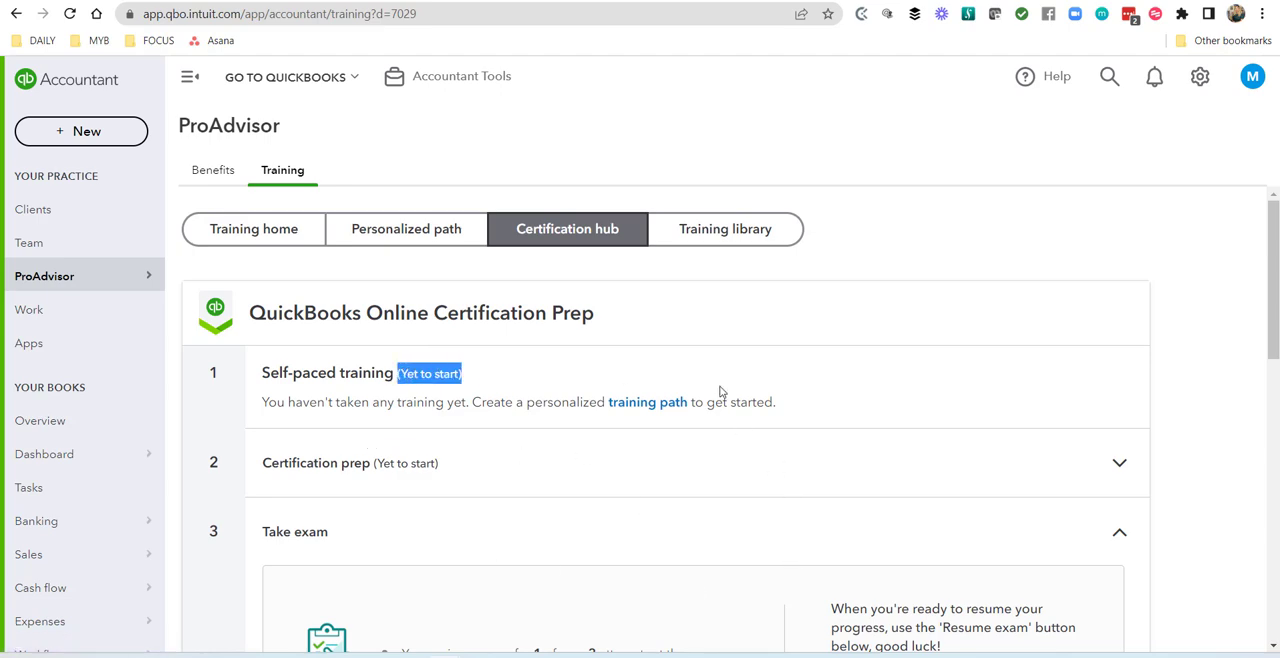
pyautogui.moveTo(850, 397)
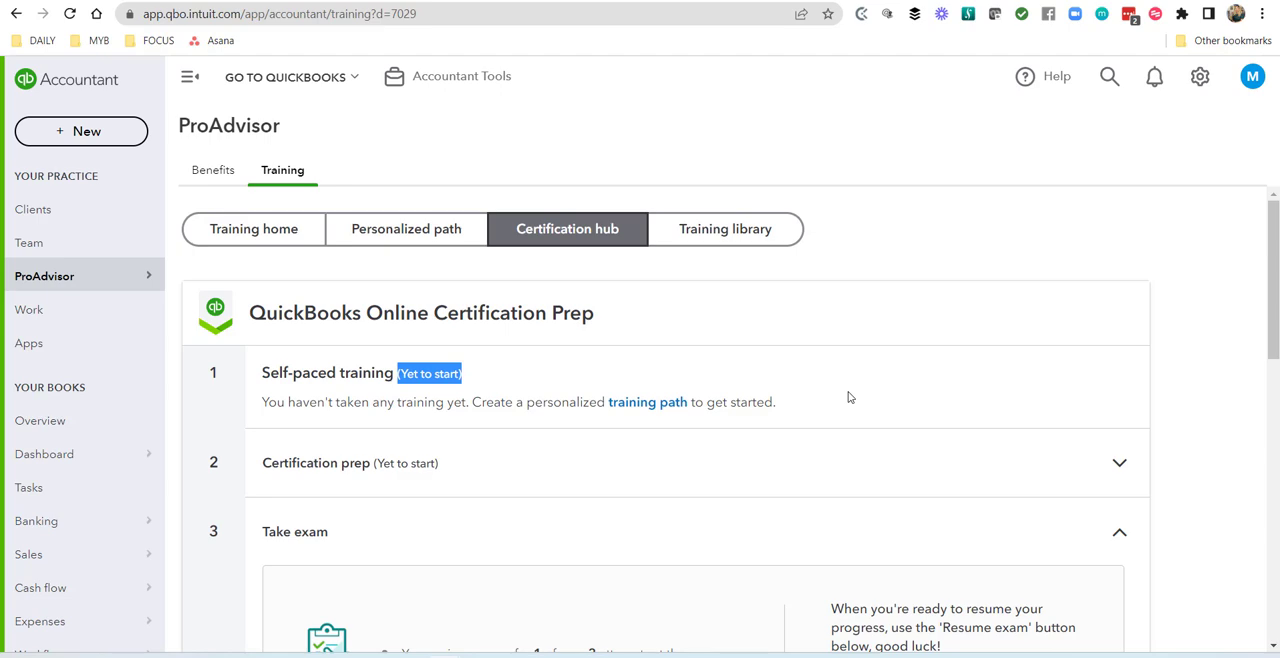
pyautogui.moveTo(898, 427)
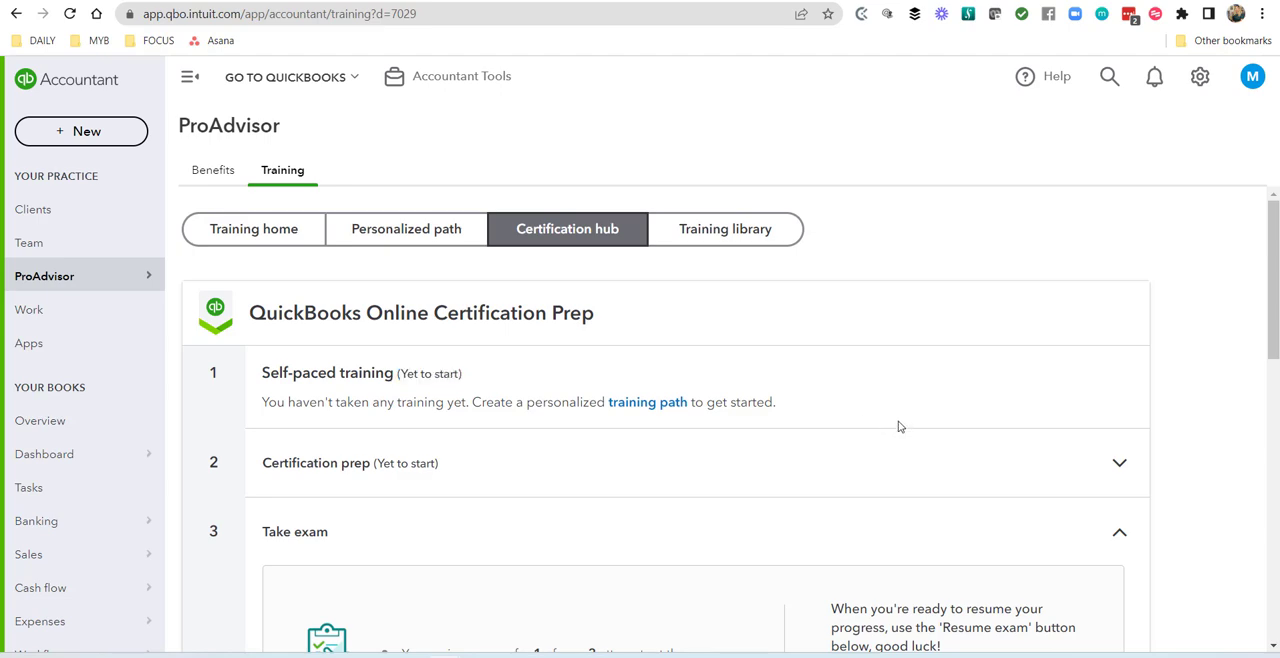
pyautogui.scroll(-3)
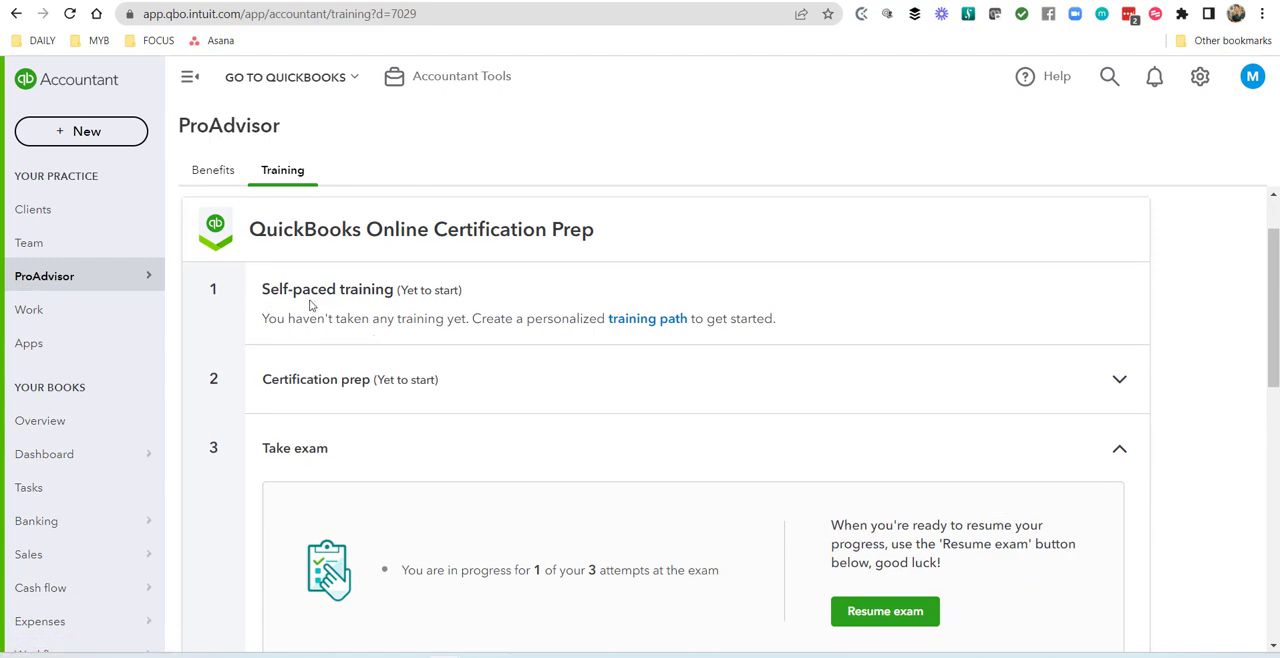
pyautogui.moveTo(675, 325)
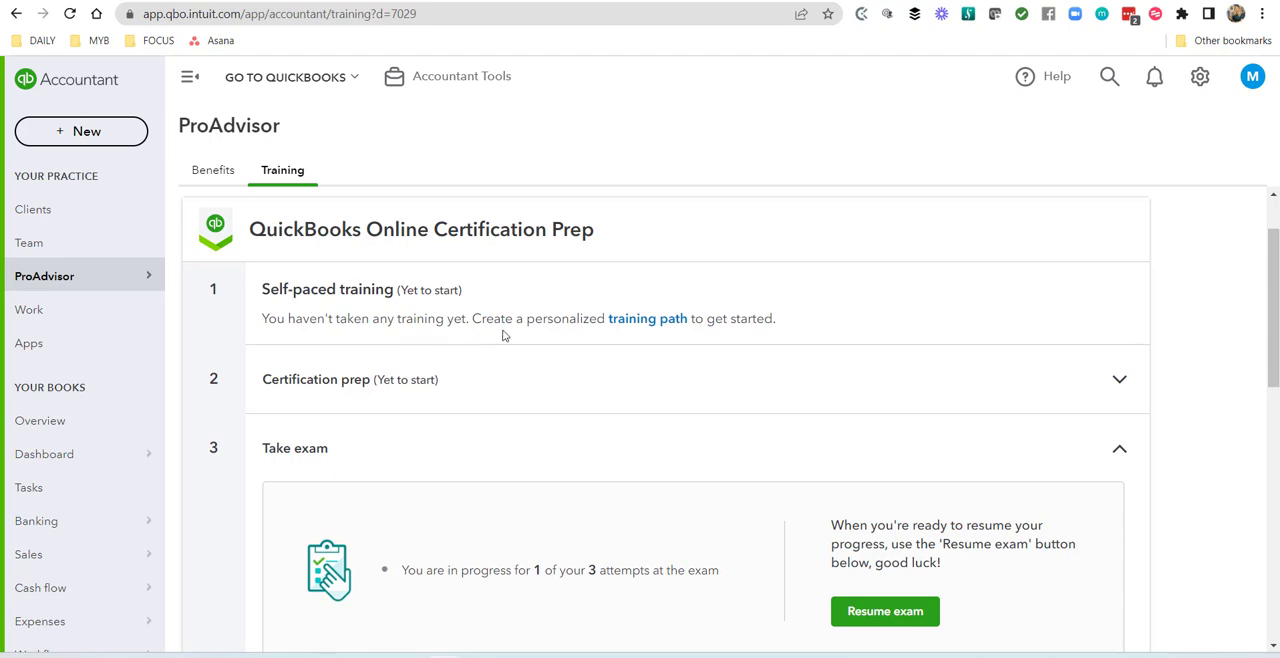
pyautogui.moveTo(671, 330)
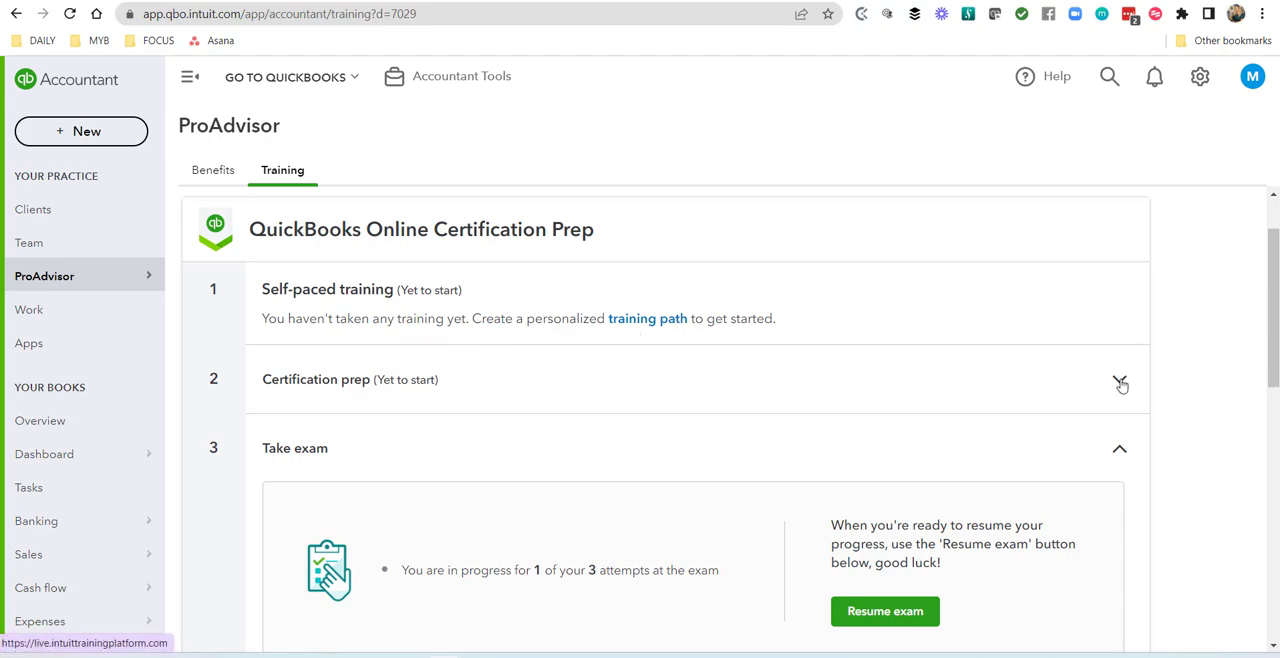
# Step: Expand Certification prep to list courses on becoming certified, exam topics and sample questions
pyautogui.click(1120, 384)
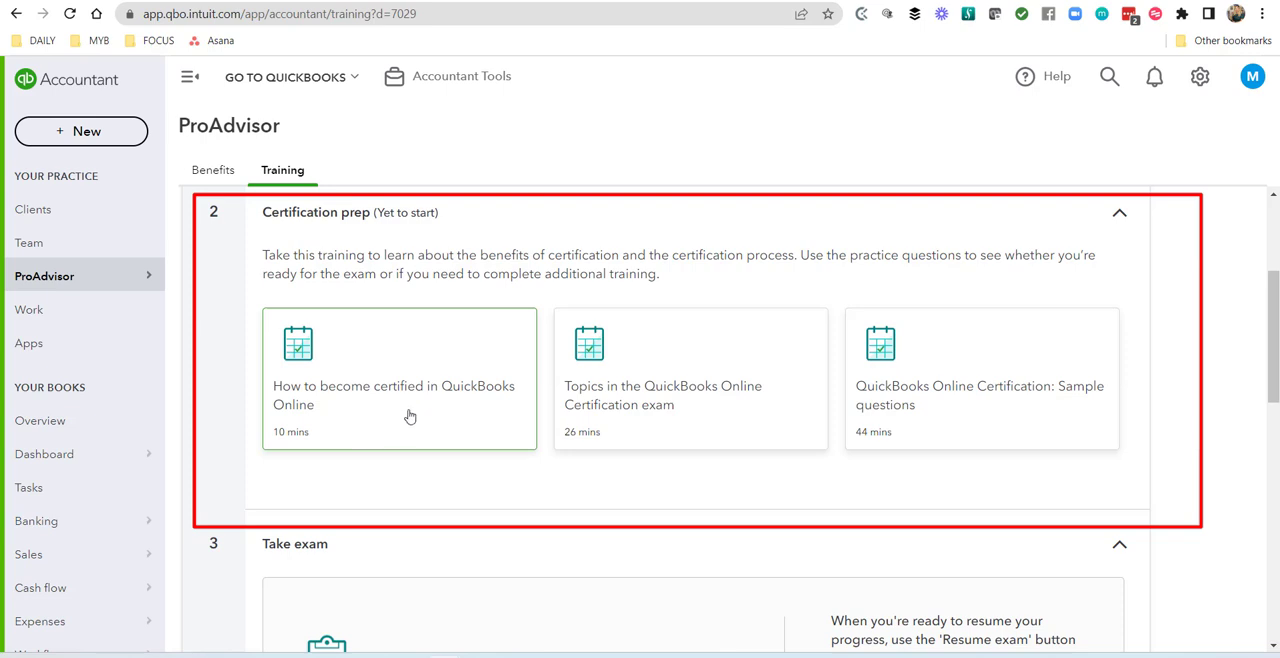
pyautogui.moveTo(555, 454)
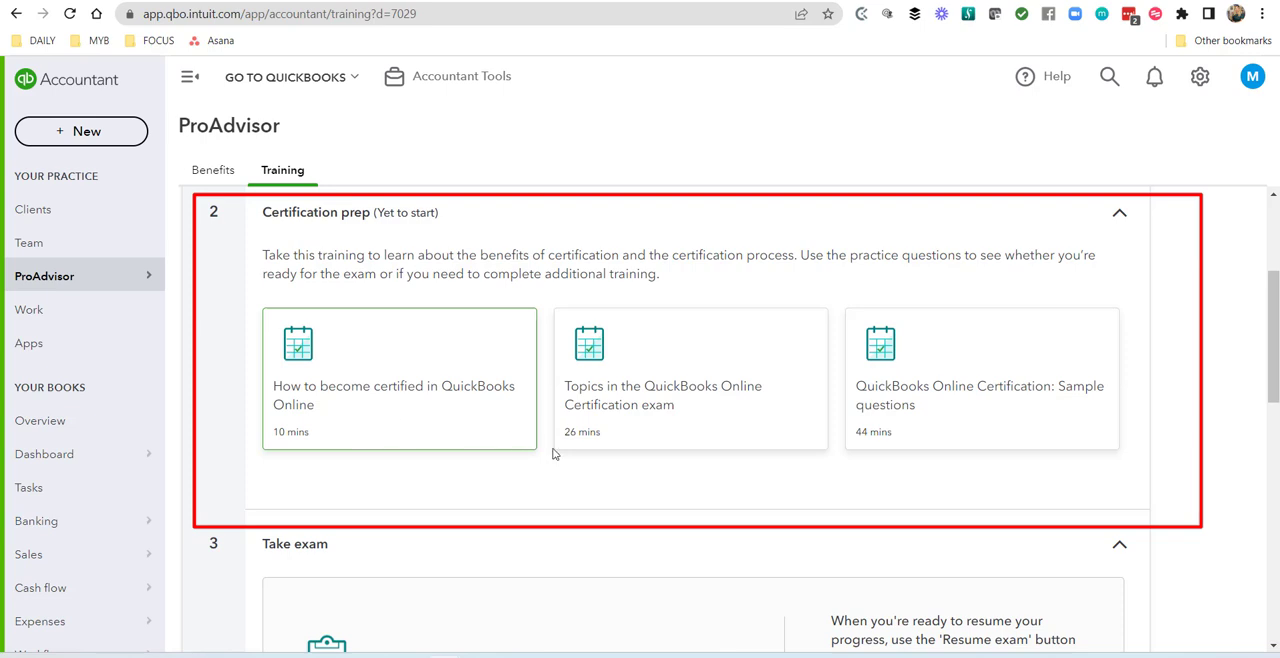
pyautogui.moveTo(747, 416)
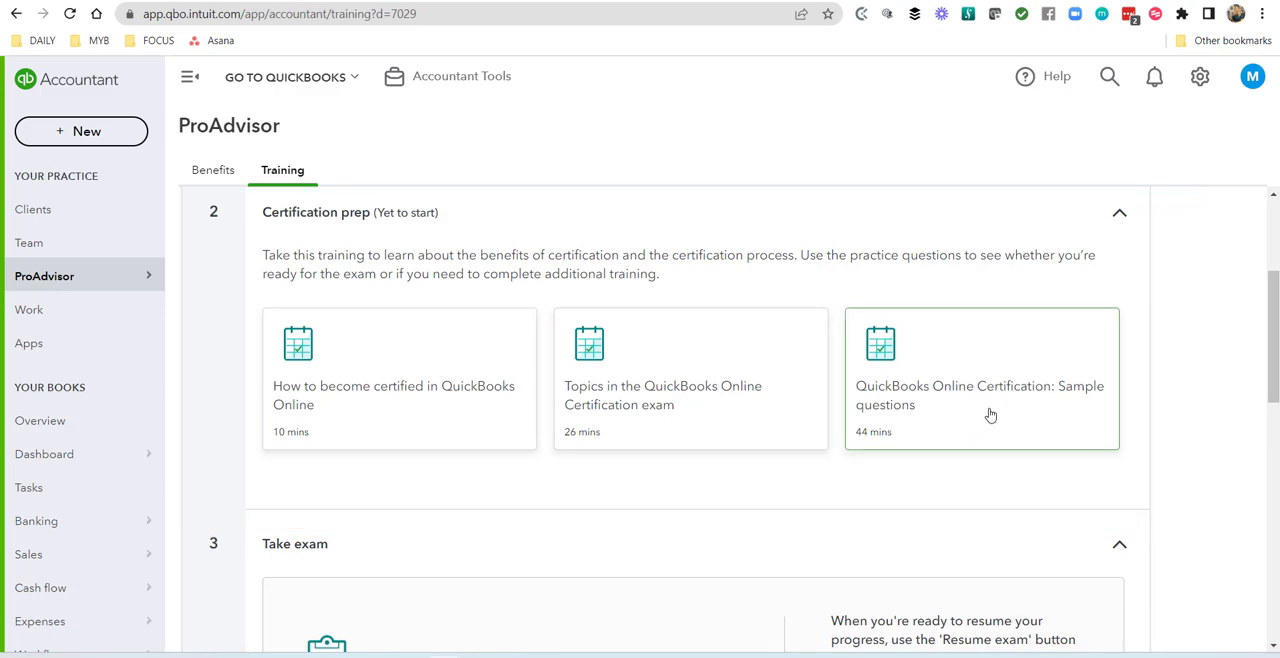
pyautogui.scroll(-3)
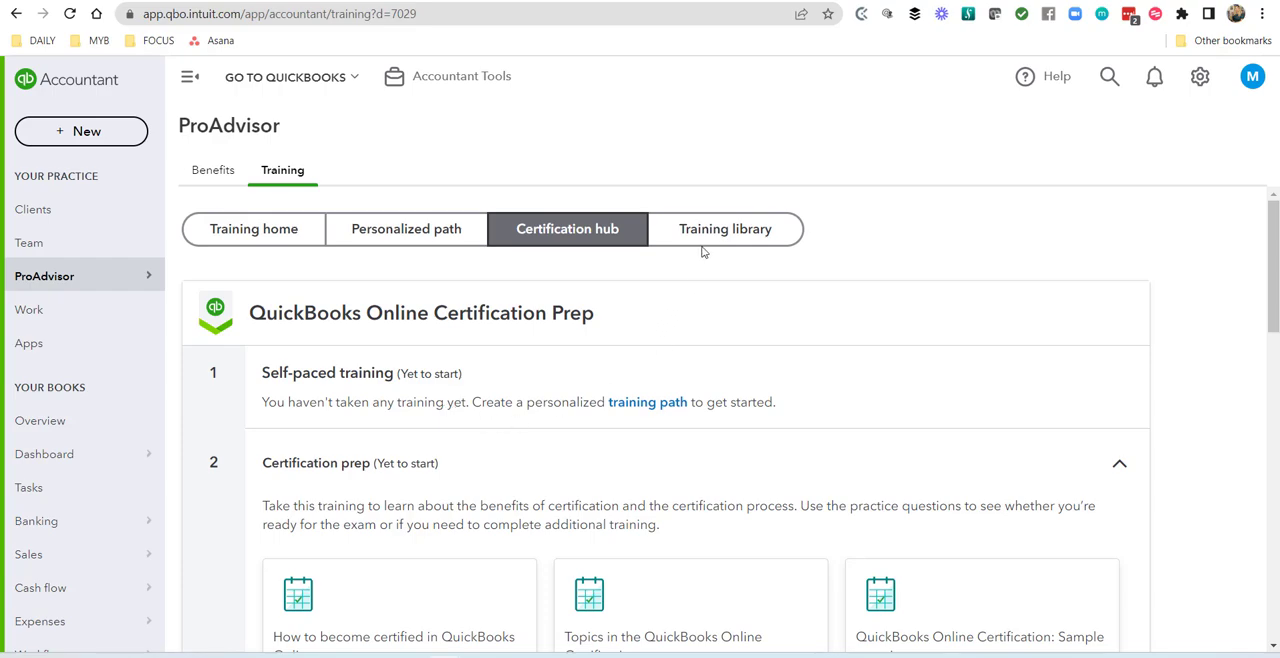
pyautogui.click(726, 228)
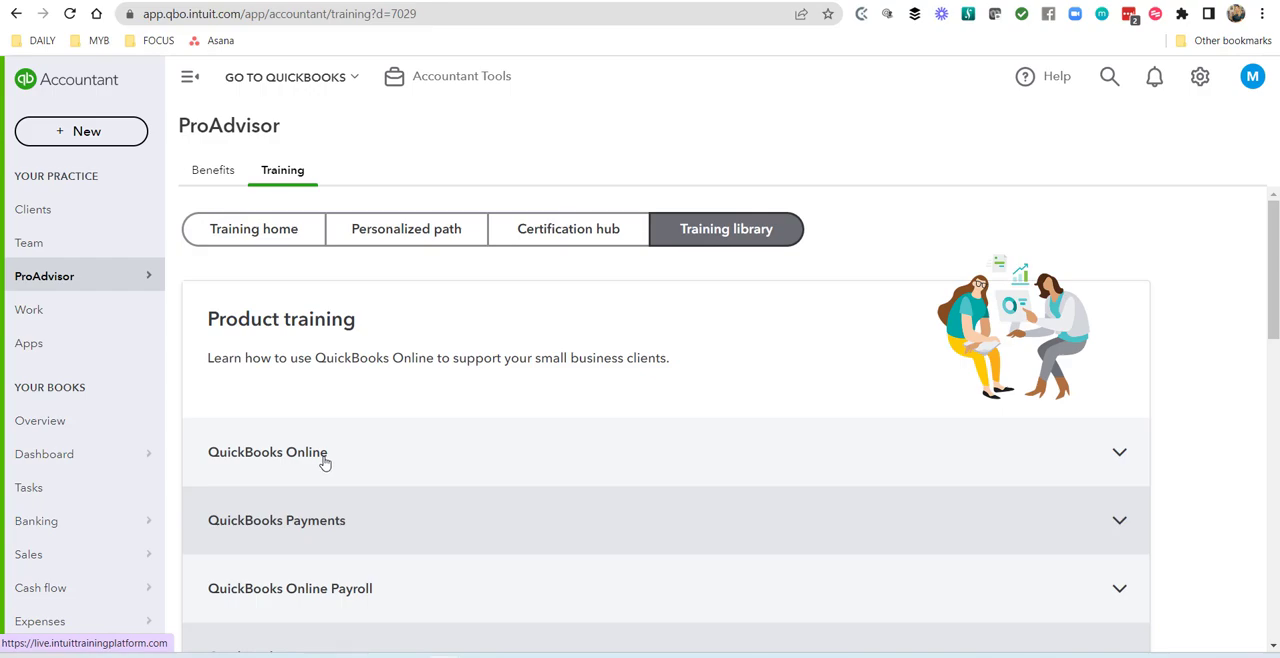
pyautogui.click(267, 451)
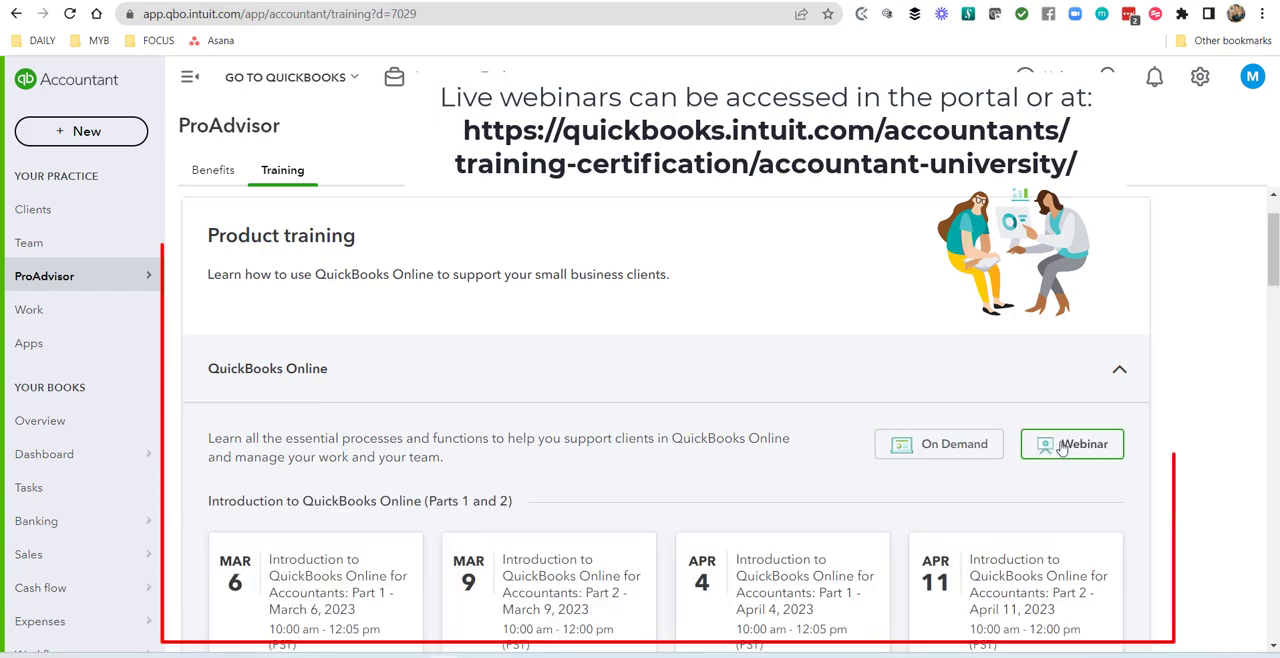
pyautogui.scroll(-3)
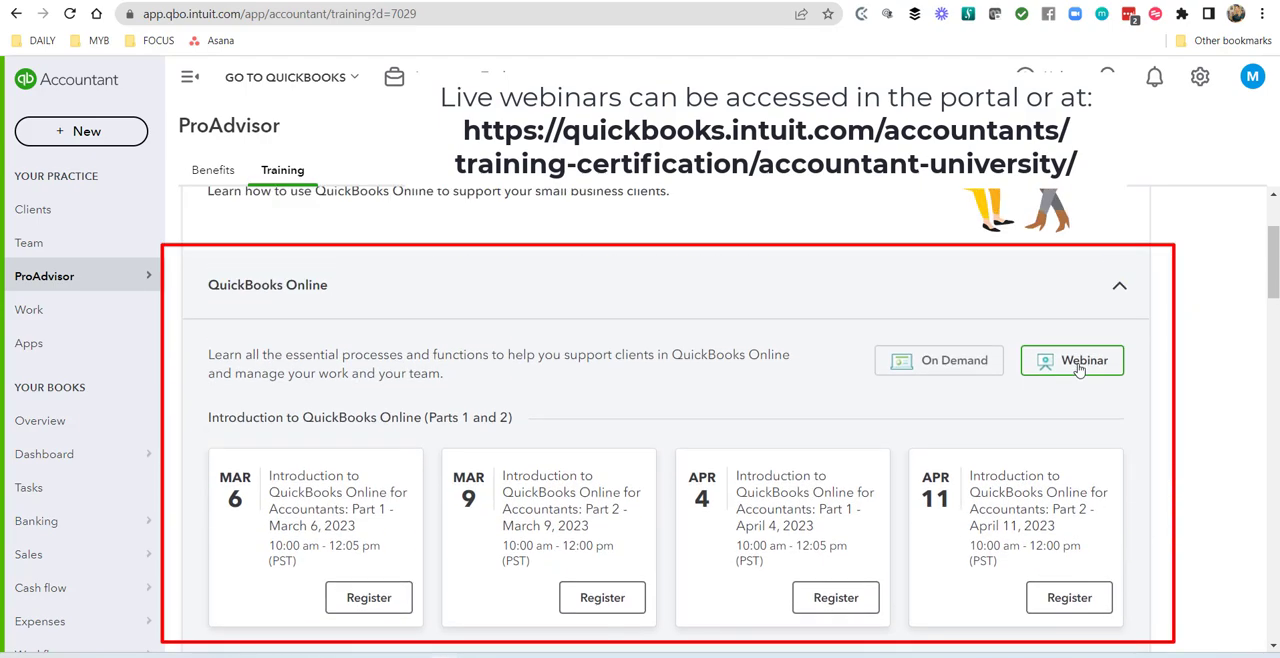
pyautogui.scroll(-3)
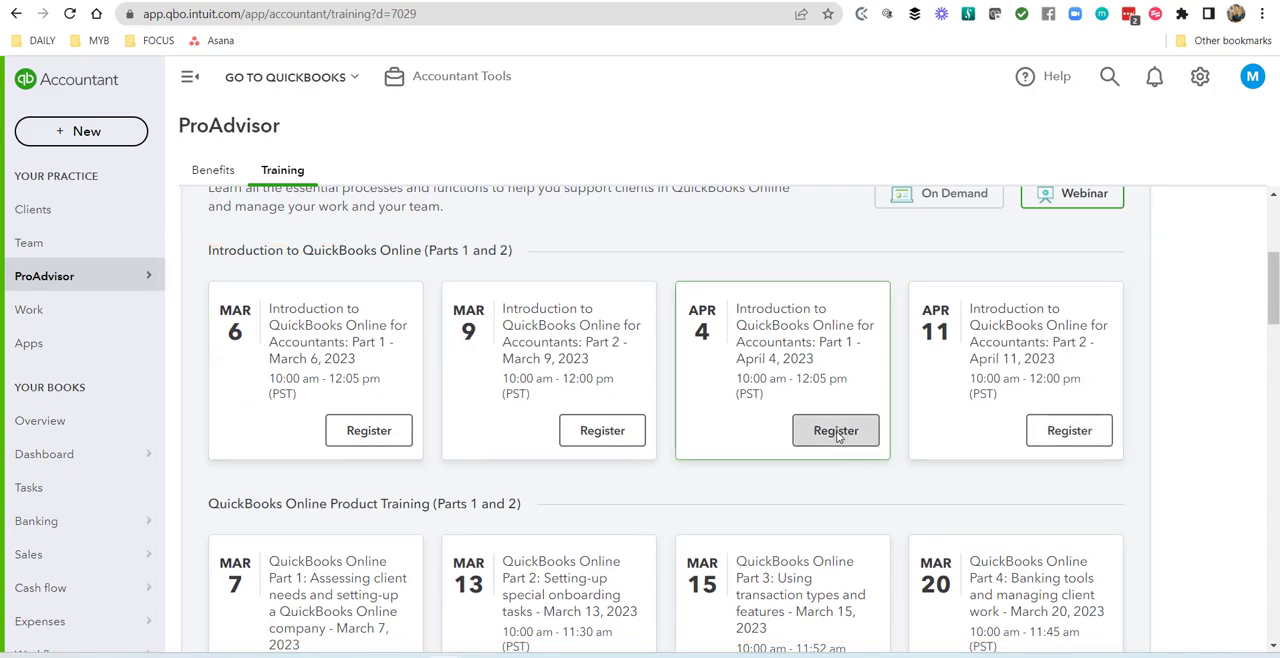
pyautogui.click(835, 430)
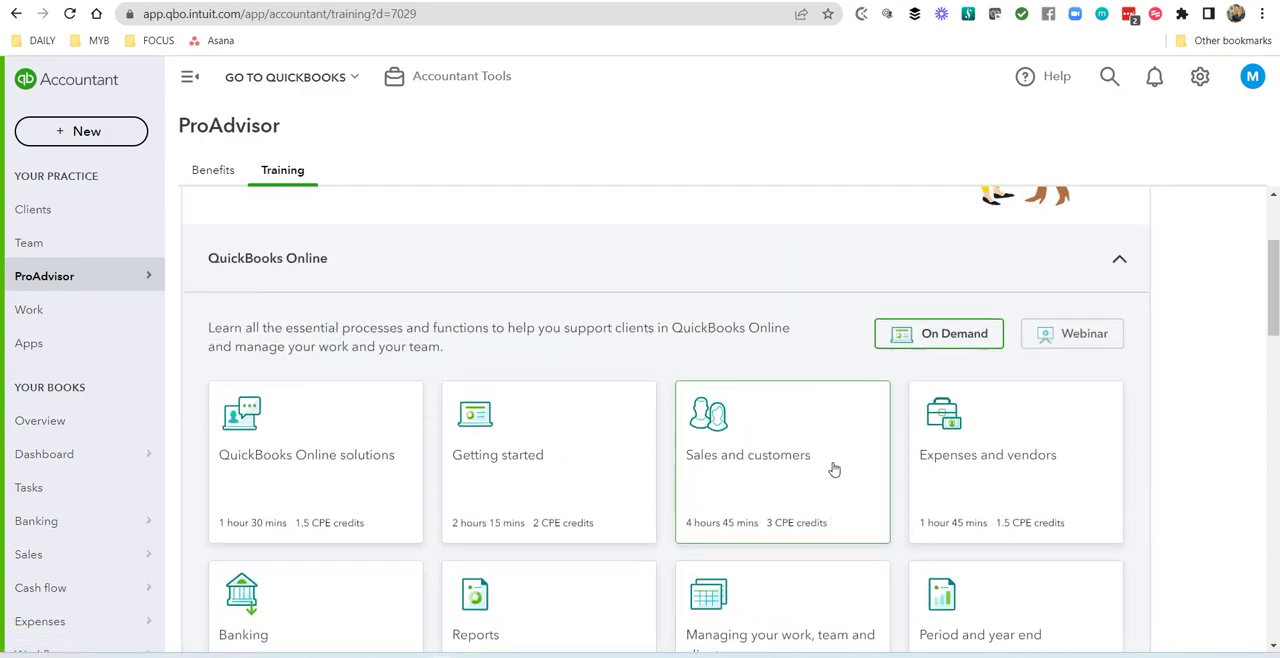
pyautogui.click(567, 228)
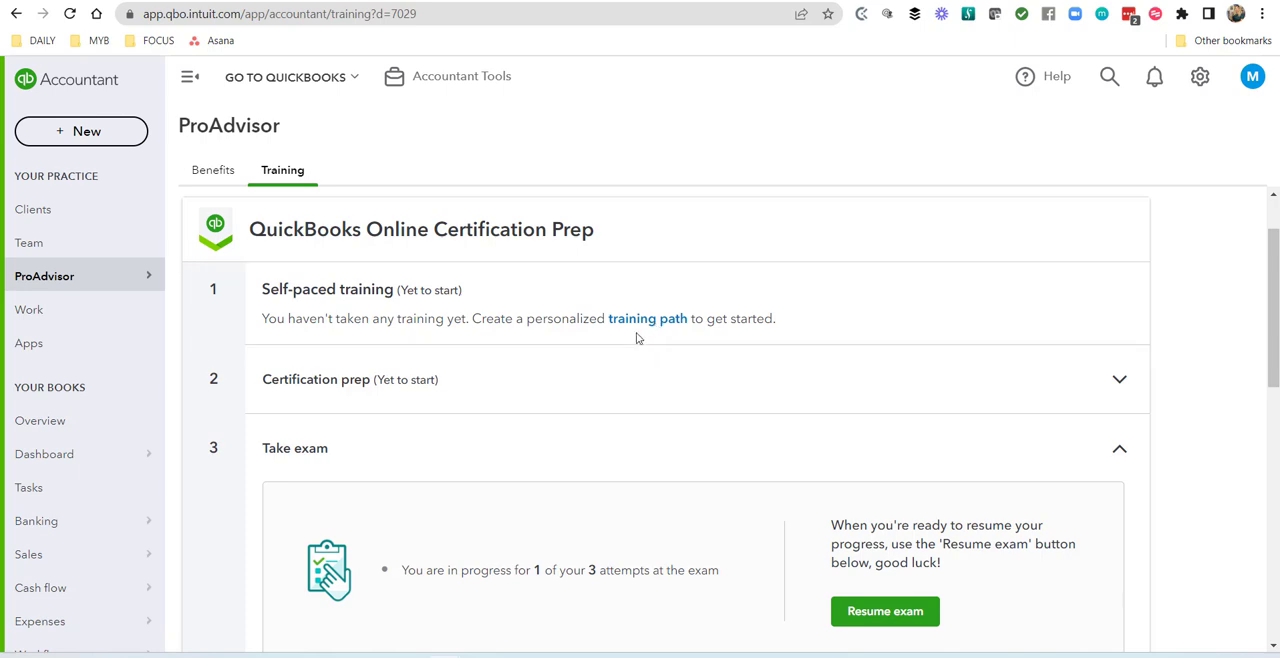
pyautogui.moveTo(642, 336)
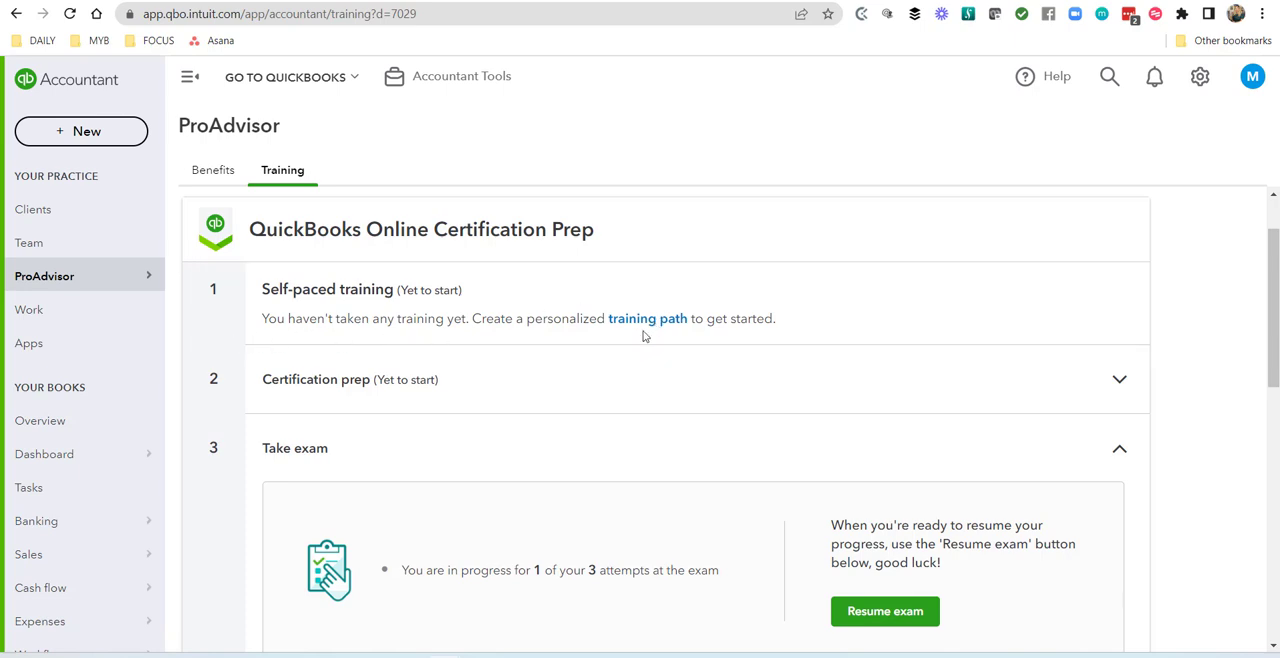
# Step: Re-expand Certification prep and scroll to Take exam, showing attempt 1 of 3 in progress
pyautogui.click(1119, 379)
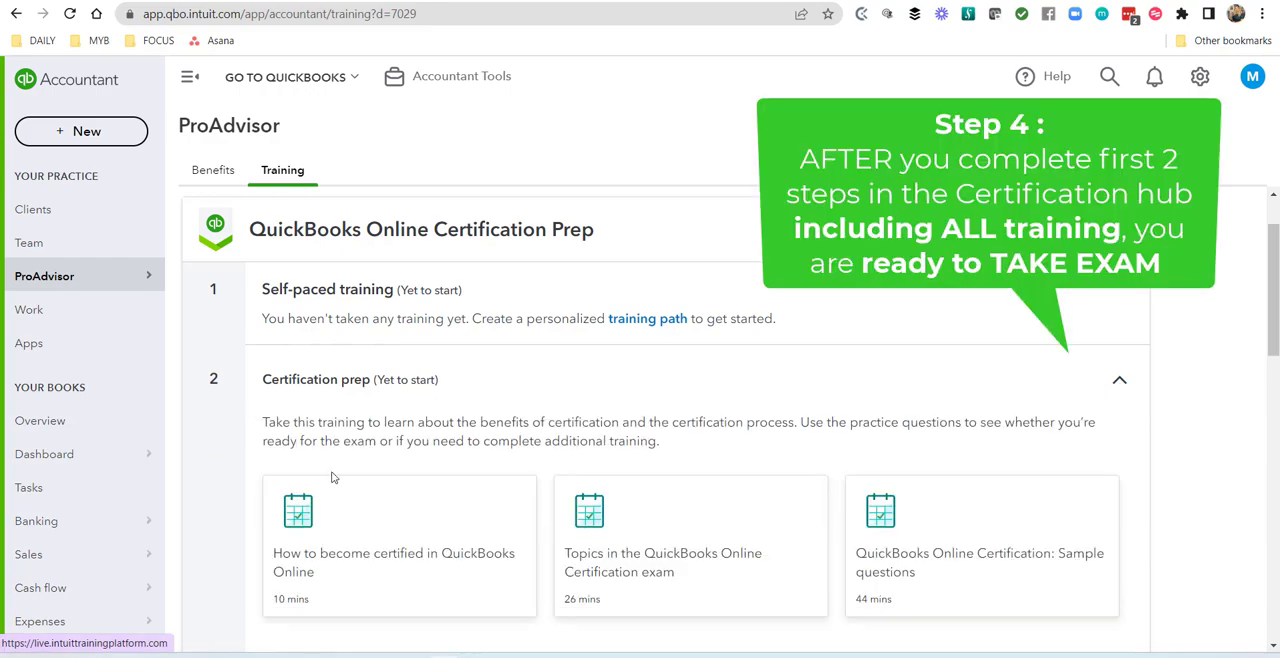
pyautogui.moveTo(500, 464)
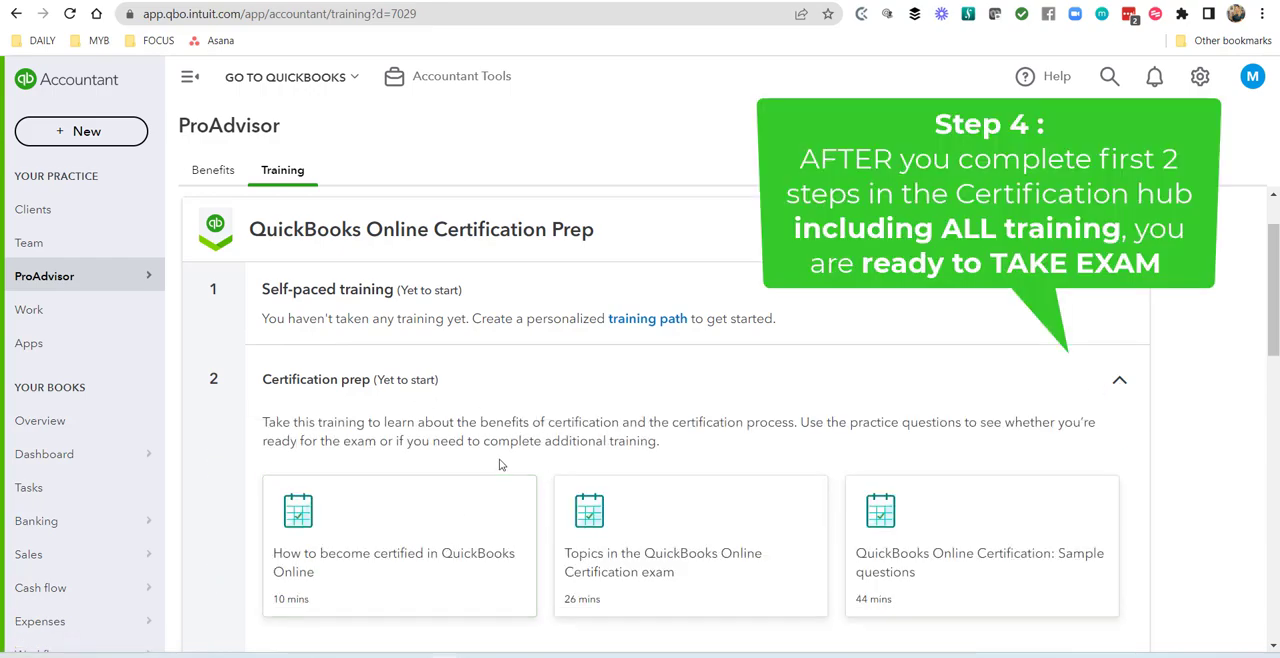
pyautogui.scroll(-3)
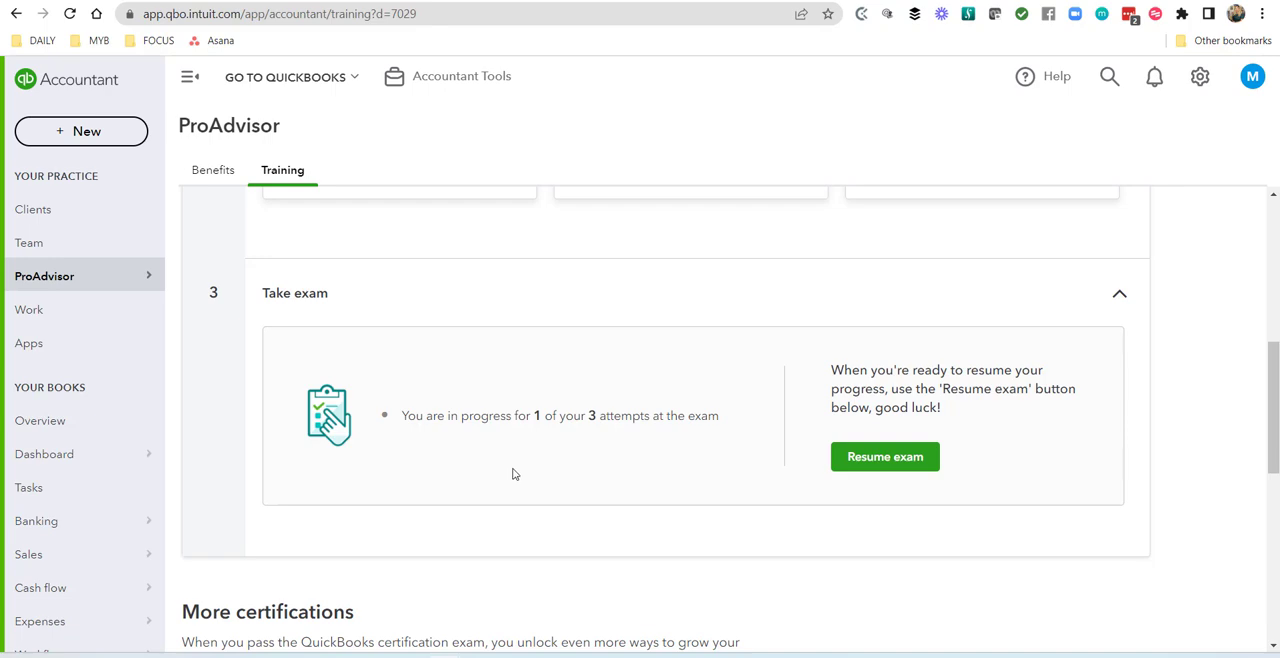
pyautogui.moveTo(515, 472)
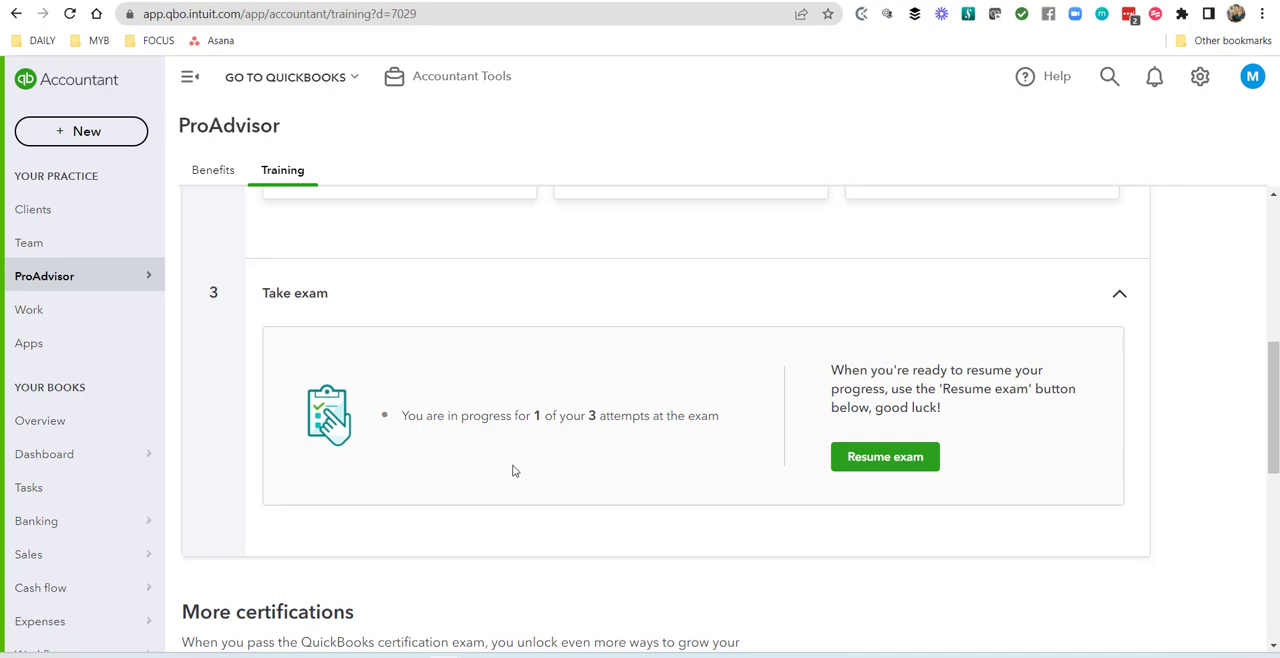